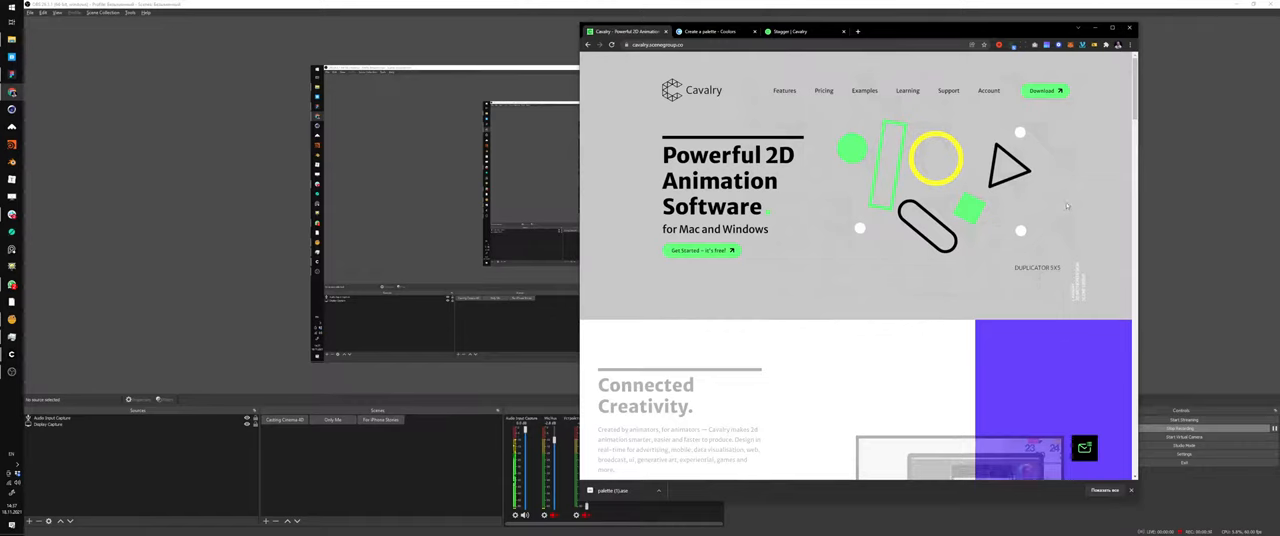
{"action": "mouse_move", "coordinate": [1078, 202]}
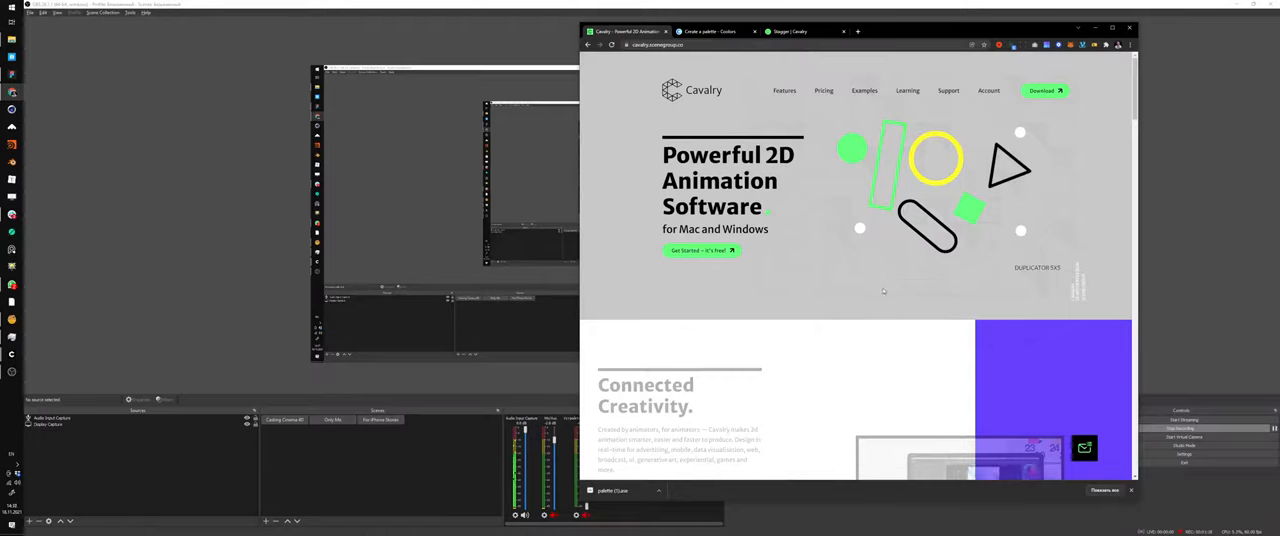
{"action": "mouse_move", "coordinate": [925, 320]}
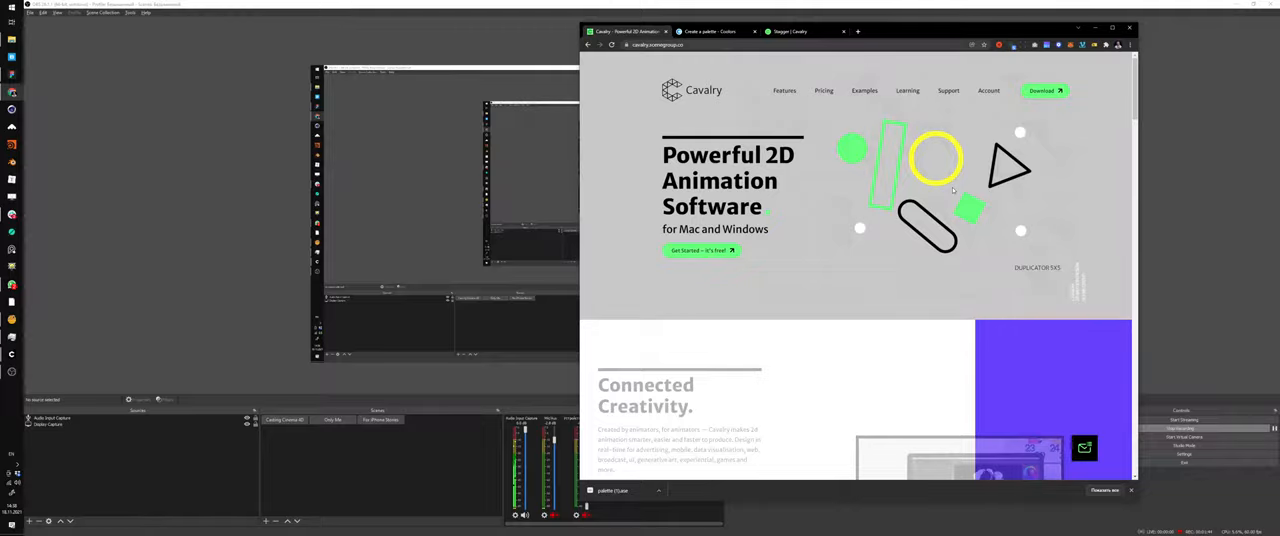
{"action": "mouse_move", "coordinate": [663, 302]}
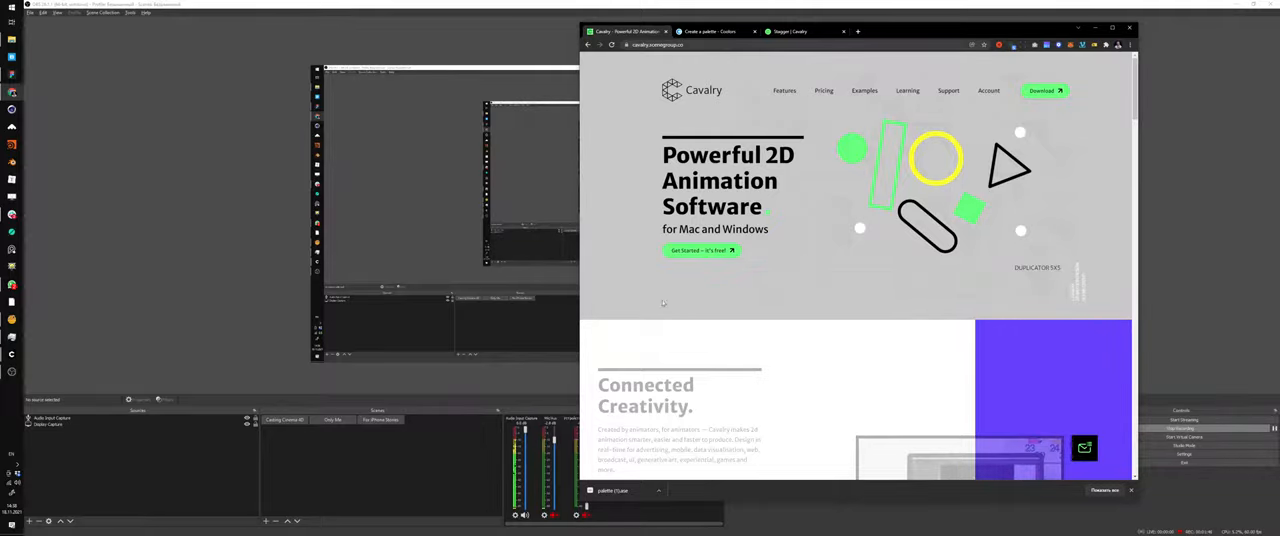
Scroll past Be more Cavalry and Native Features to the Starter, Professional and Teams plans
{"action": "scroll", "scroll_direction": "down", "scroll_amount": 3}
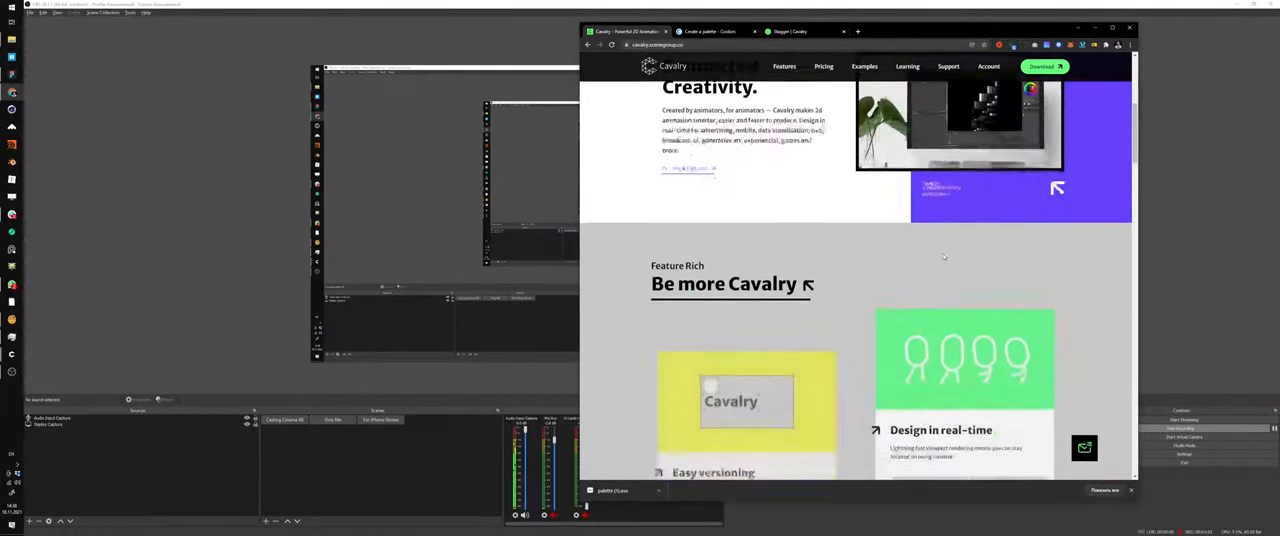
{"action": "scroll", "scroll_direction": "down", "scroll_amount": 3}
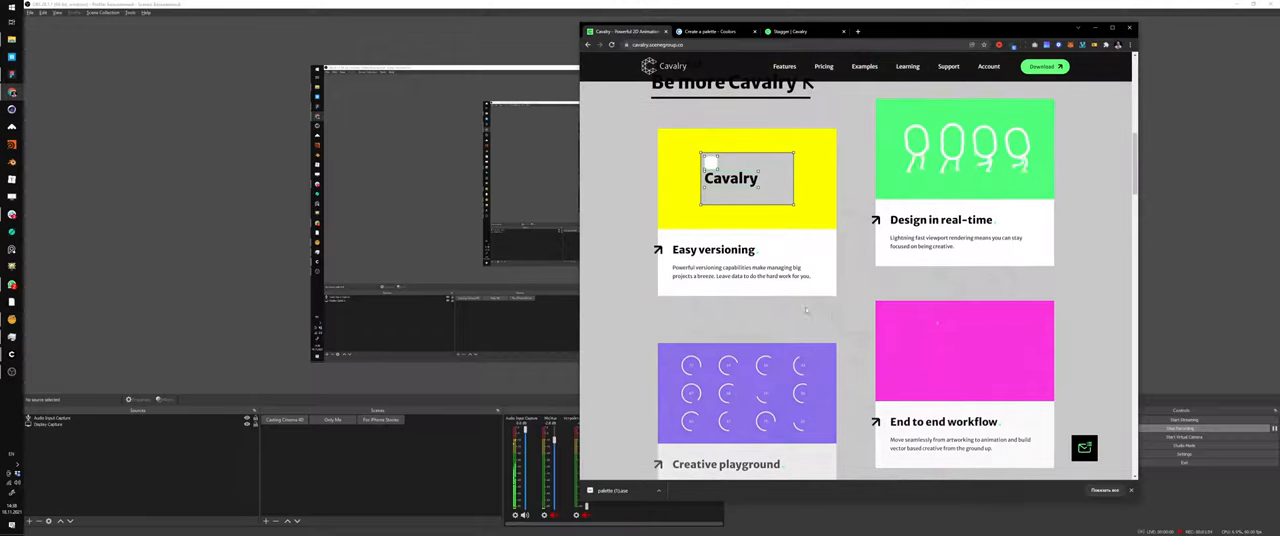
{"action": "scroll", "scroll_direction": "down", "scroll_amount": 3}
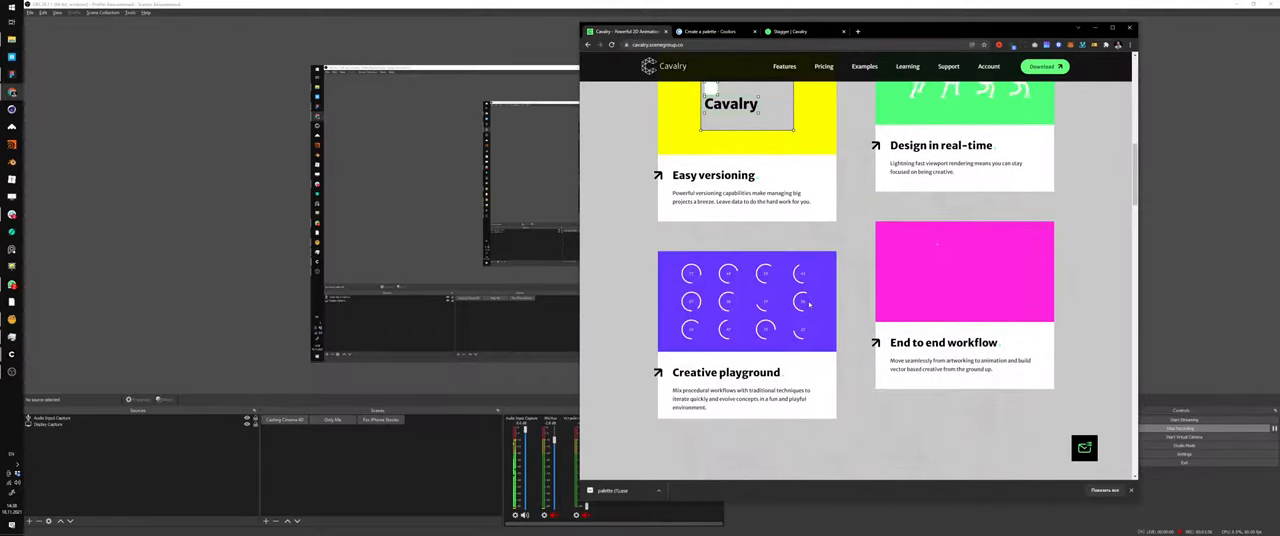
{"action": "scroll", "scroll_direction": "down", "scroll_amount": 3}
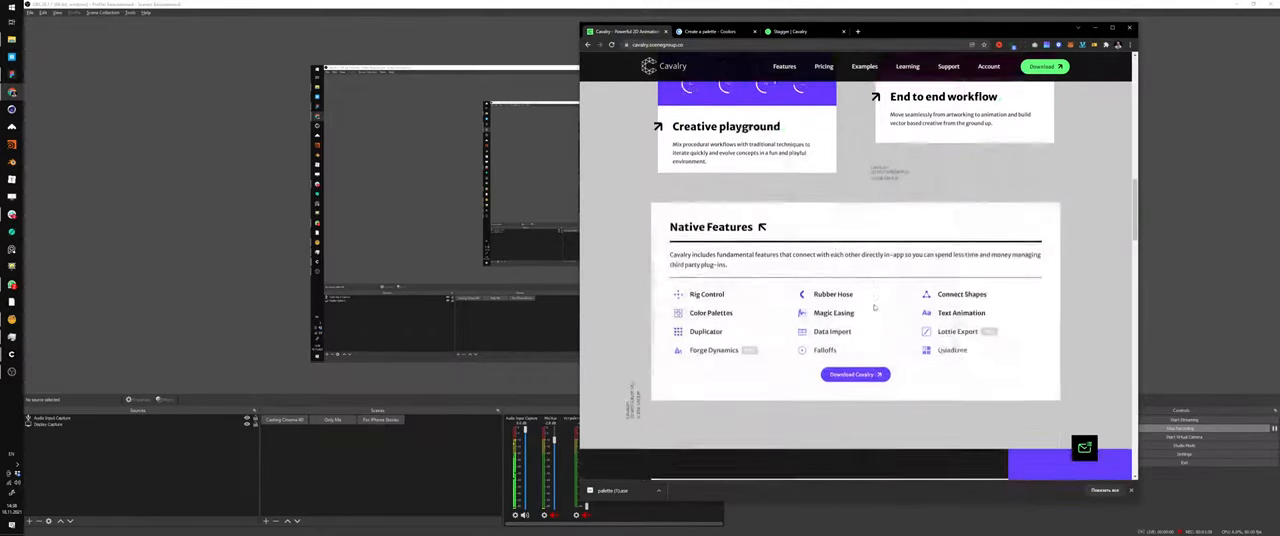
{"action": "scroll", "scroll_direction": "down", "scroll_amount": 3}
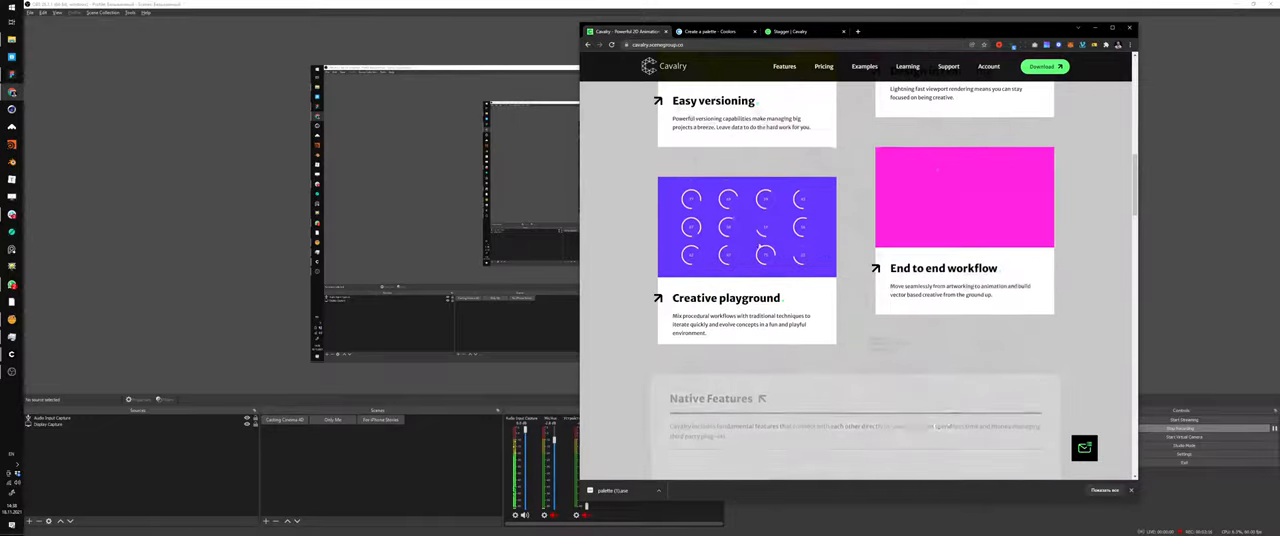
{"action": "scroll", "scroll_direction": "down", "scroll_amount": 3}
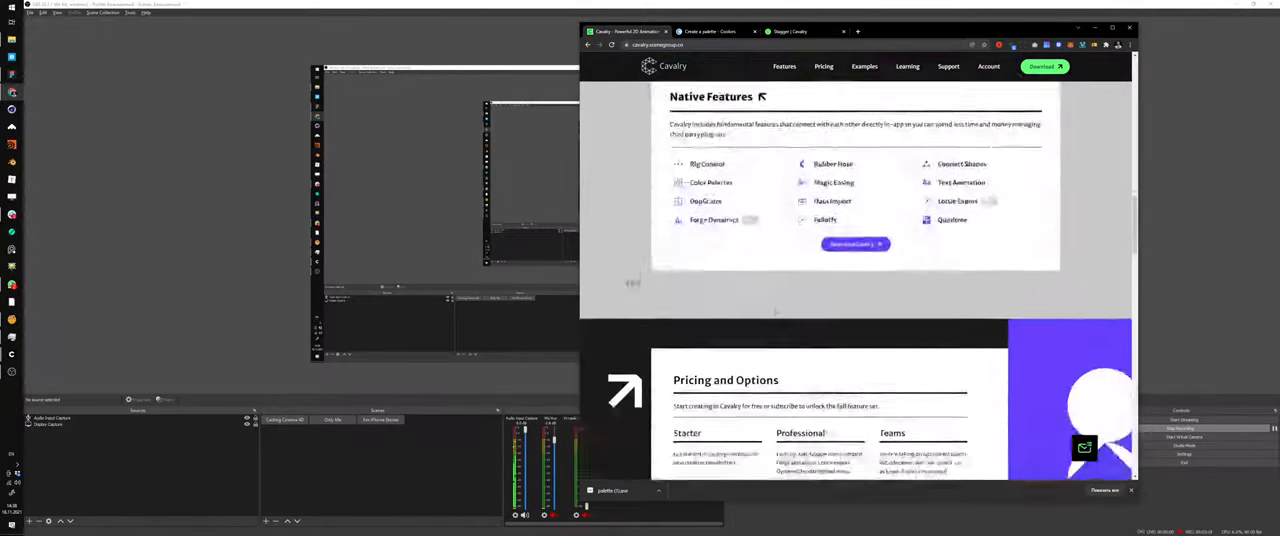
{"action": "scroll", "scroll_direction": "down", "scroll_amount": 3}
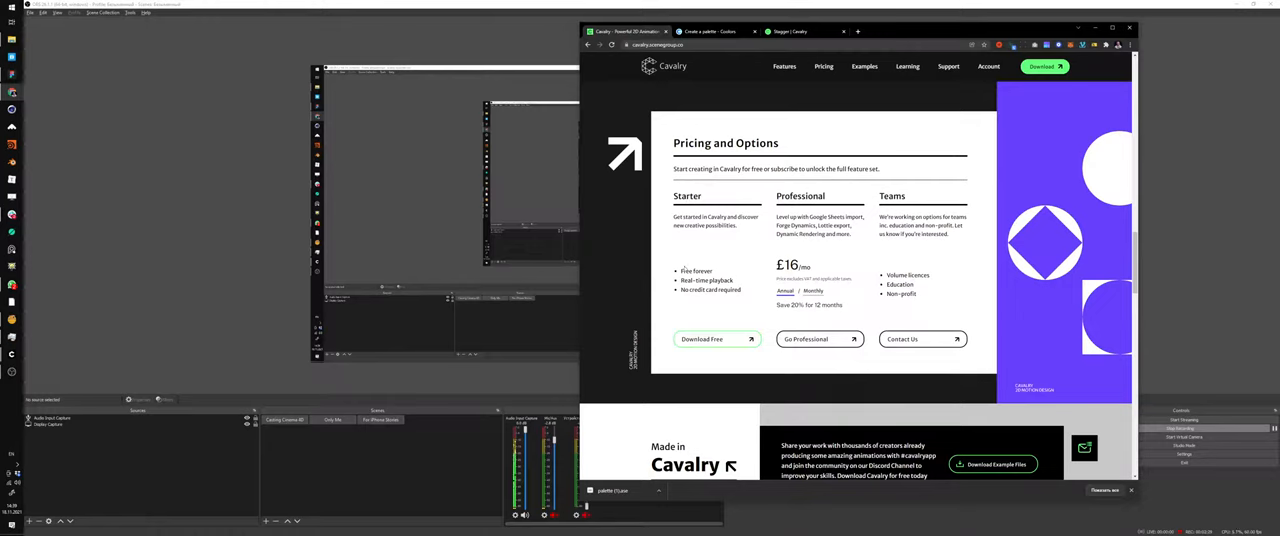
{"action": "mouse_move", "coordinate": [798, 325]}
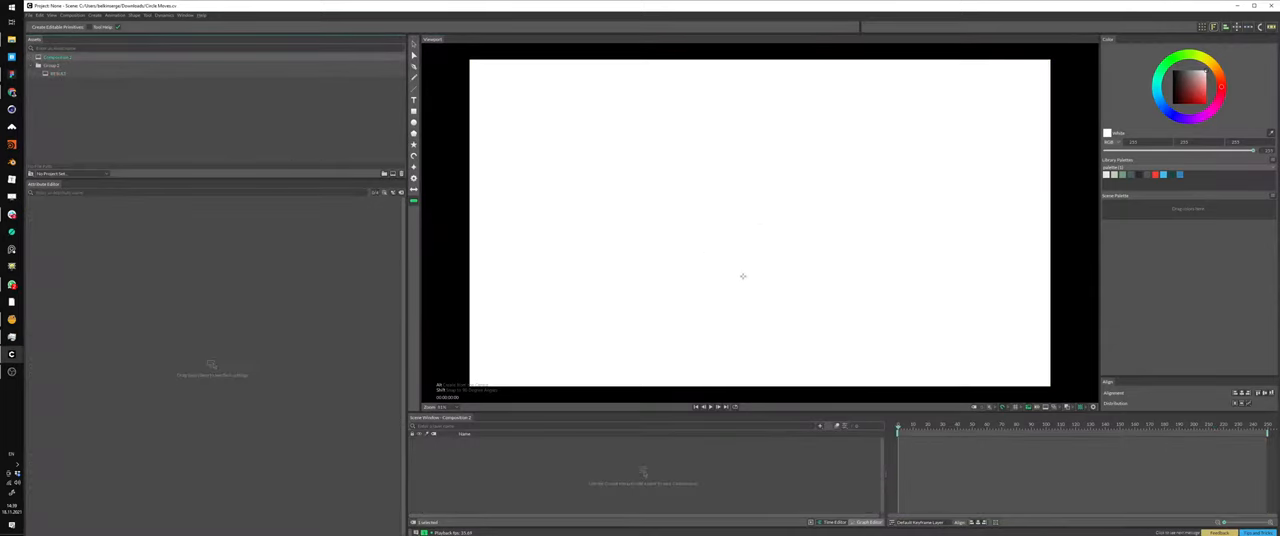
{"action": "mouse_move", "coordinate": [560, 284]}
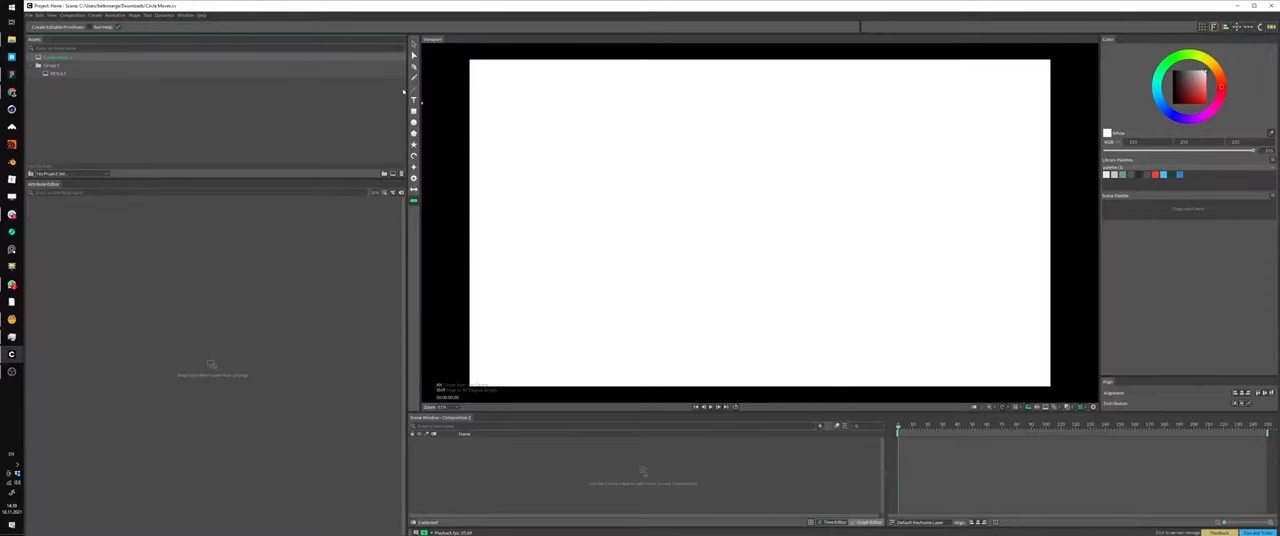
{"action": "left_click", "coordinate": [201, 14]}
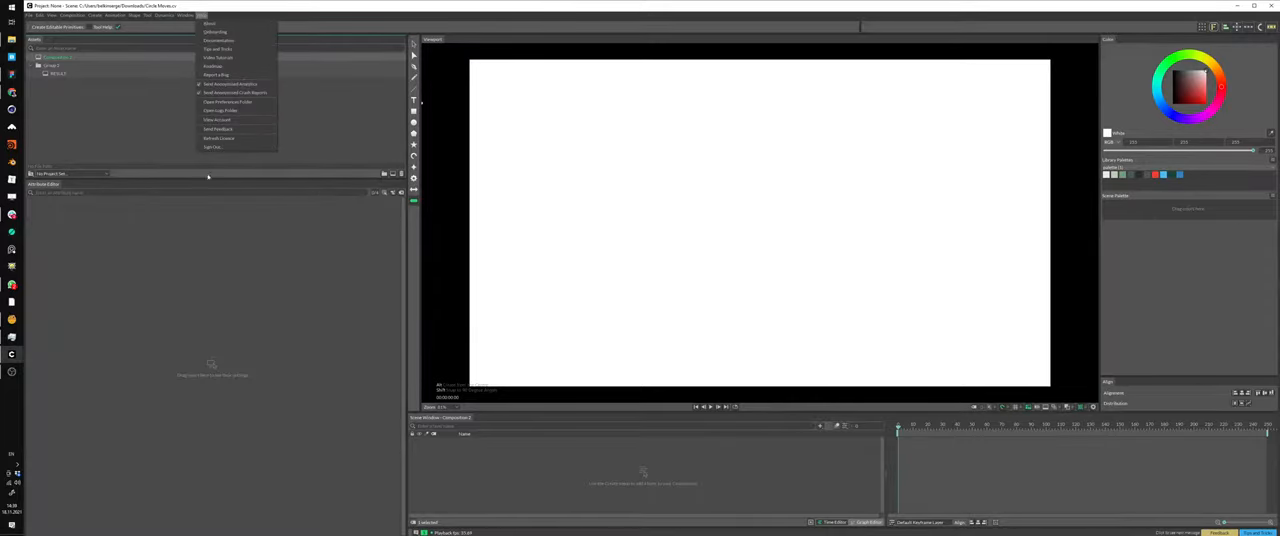
{"action": "left_click", "coordinate": [188, 15]}
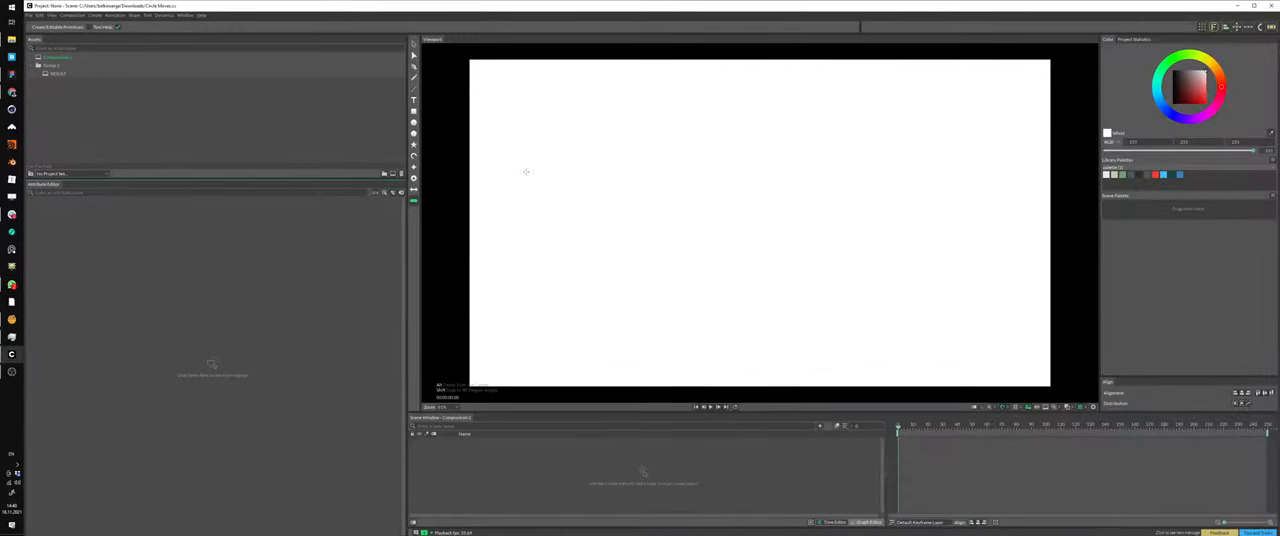
{"action": "mouse_move", "coordinate": [584, 176]}
{"action": "type", "text": "kalsjak"}
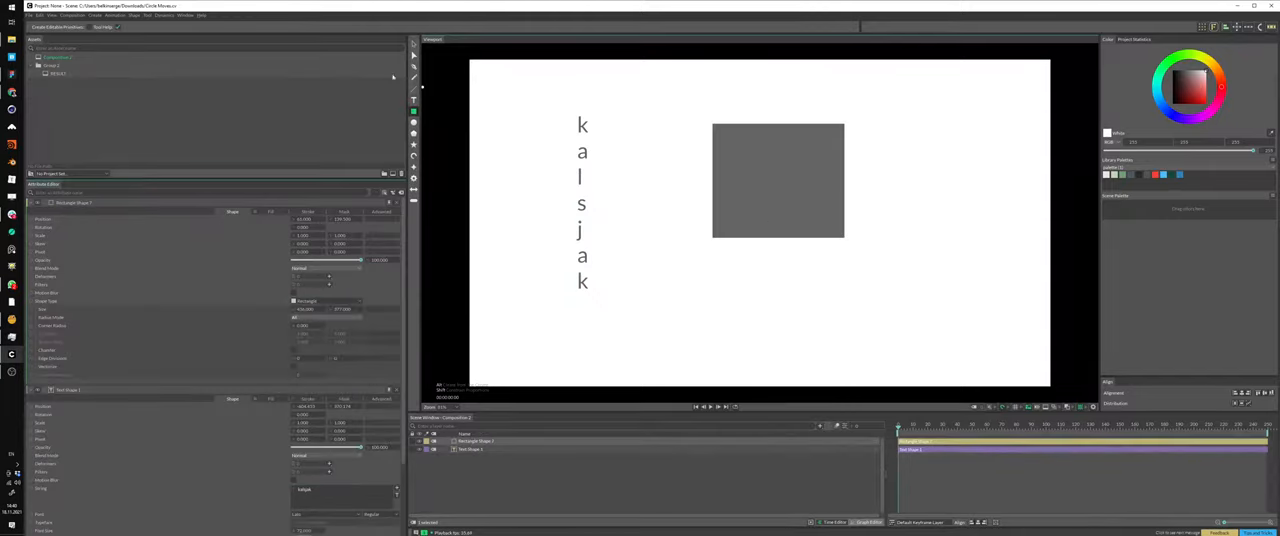
Draw a grey circle to the left of the square in the Viewport
{"action": "left_click_drag", "start_coordinate": [620, 85], "coordinate": [685, 160]}
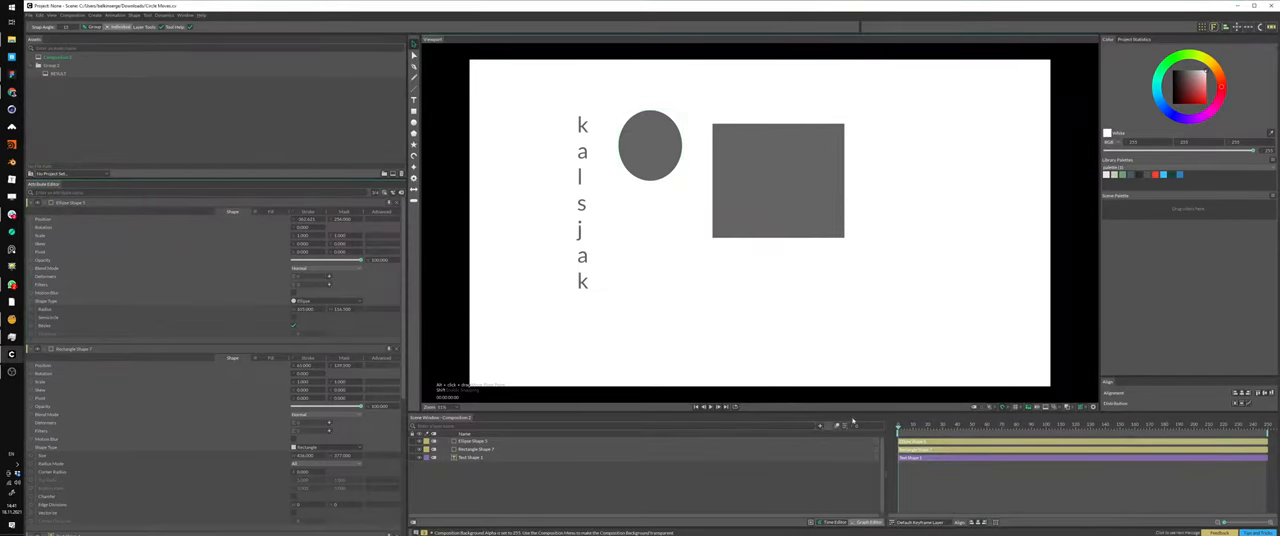
{"action": "left_click_drag", "start_coordinate": [650, 147], "coordinate": [642, 171]}
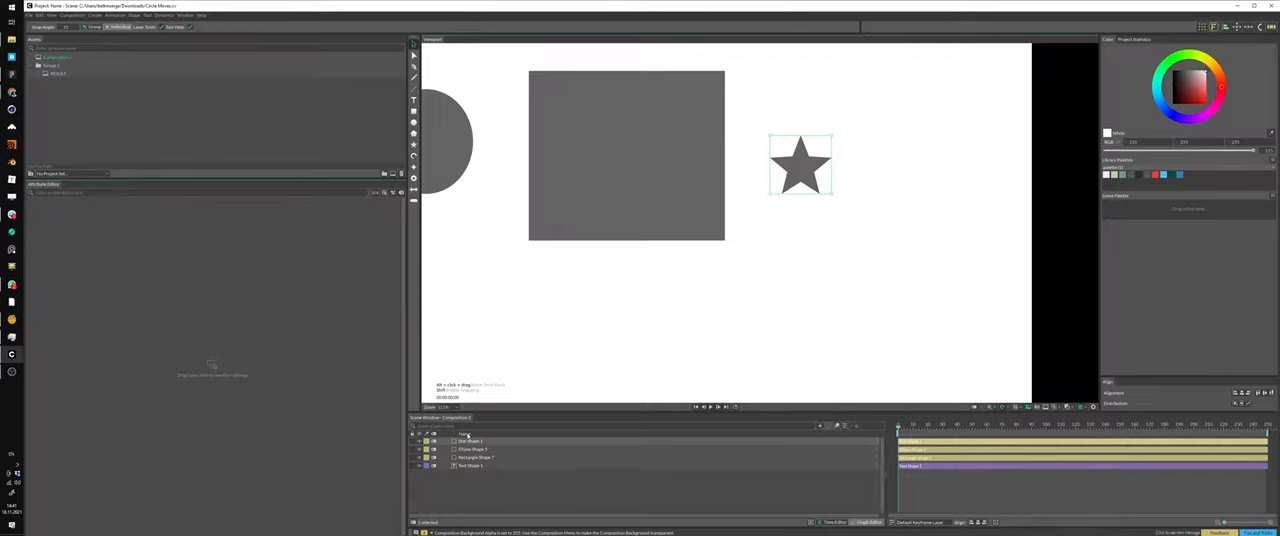
Select a shape in the Viewport to start arranging the layout
{"action": "left_click", "coordinate": [470, 441]}
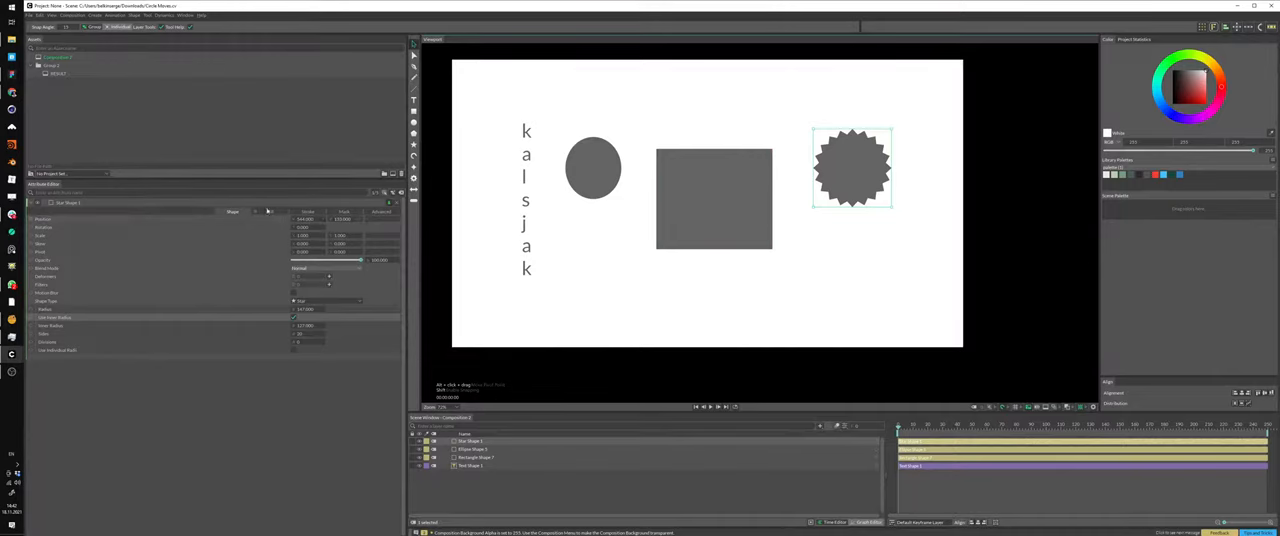
Drag the spiky star, moving it down toward the canvas middle
{"action": "left_click_drag", "start_coordinate": [852, 167], "coordinate": [893, 135]}
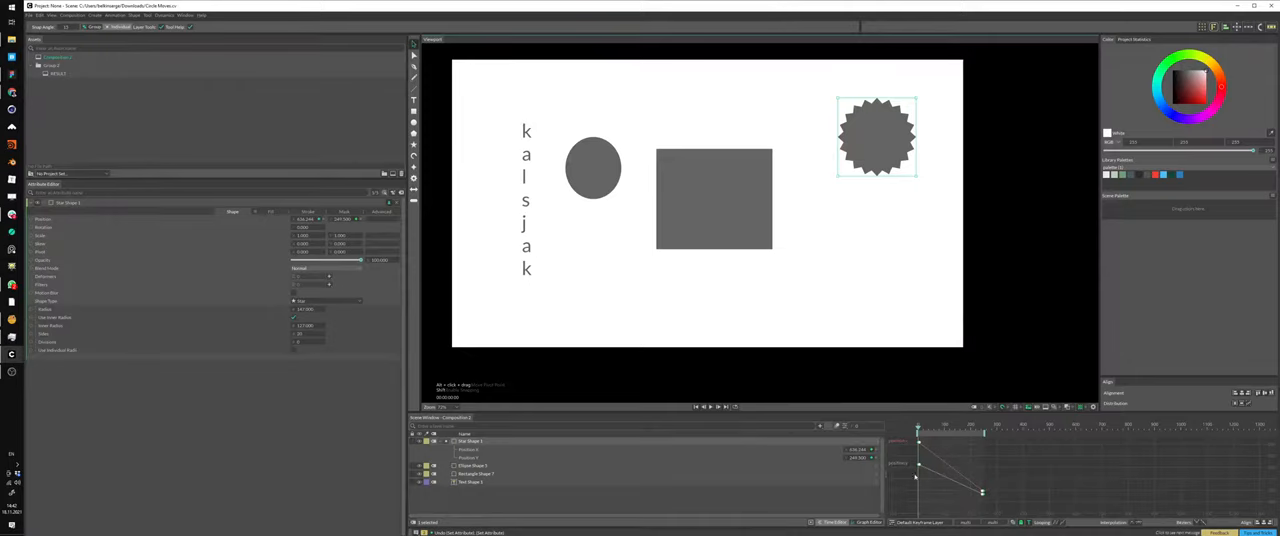
{"action": "left_click_drag", "start_coordinate": [877, 137], "coordinate": [850, 162]}
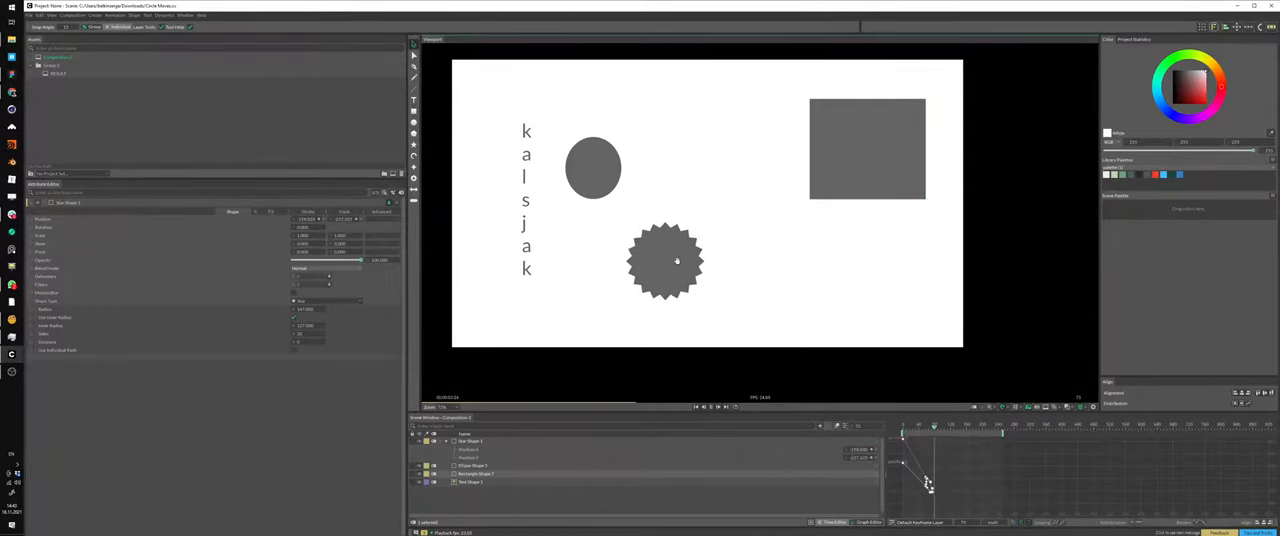
{"action": "left_click", "coordinate": [866, 148]}
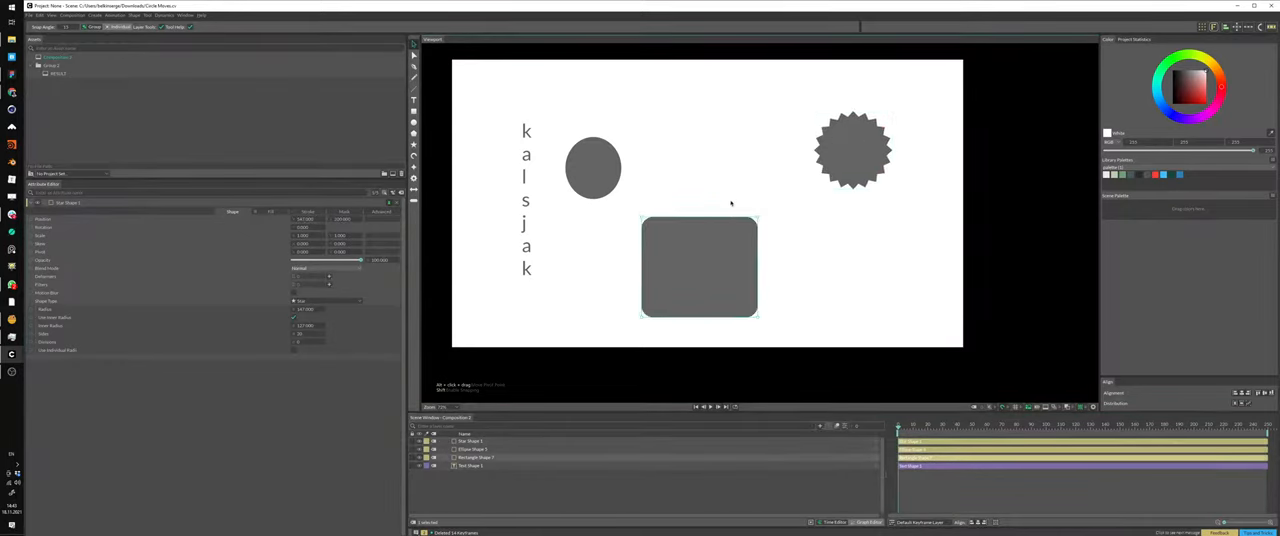
Fill the circle dark blue from the palette, then select the other shapes
{"action": "left_click_drag", "start_coordinate": [698, 267], "coordinate": [738, 232]}
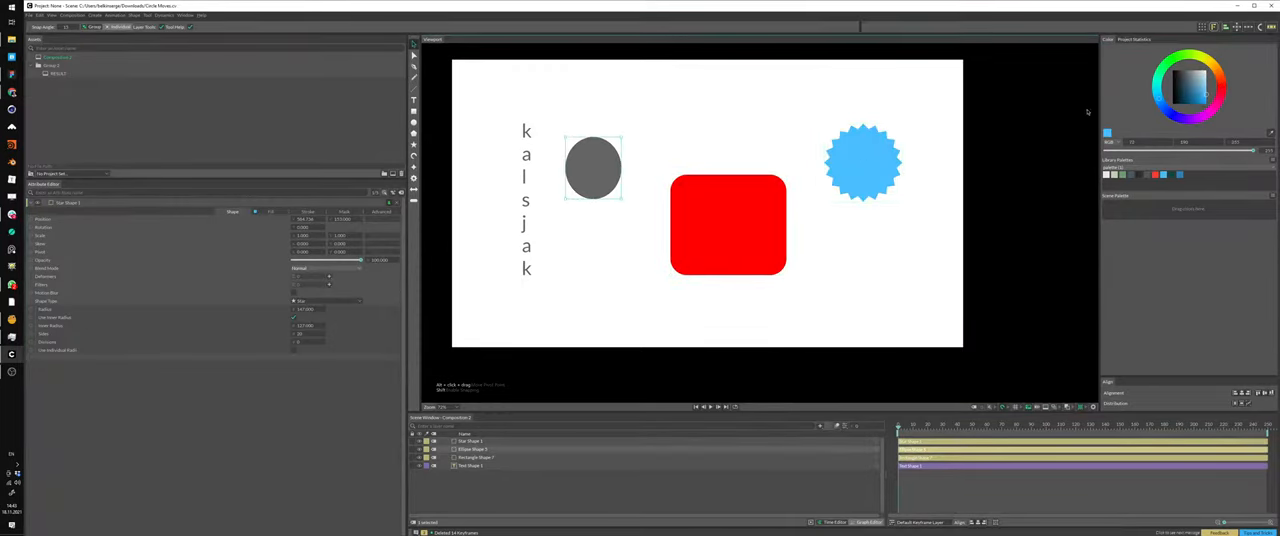
{"action": "left_click", "coordinate": [1190, 103]}
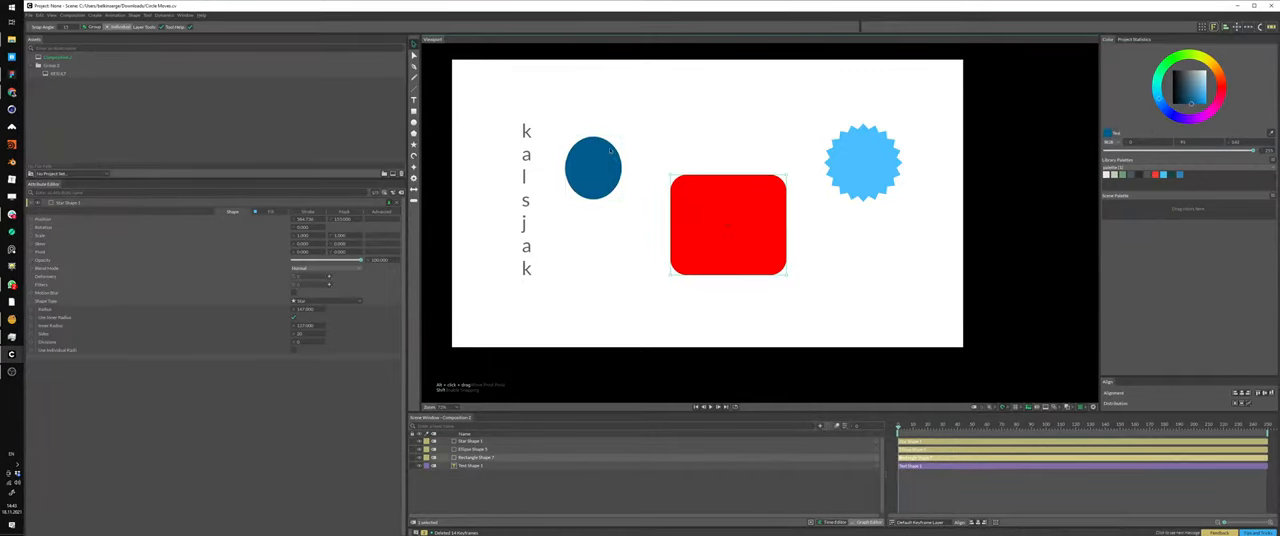
{"action": "left_click", "coordinate": [593, 168]}
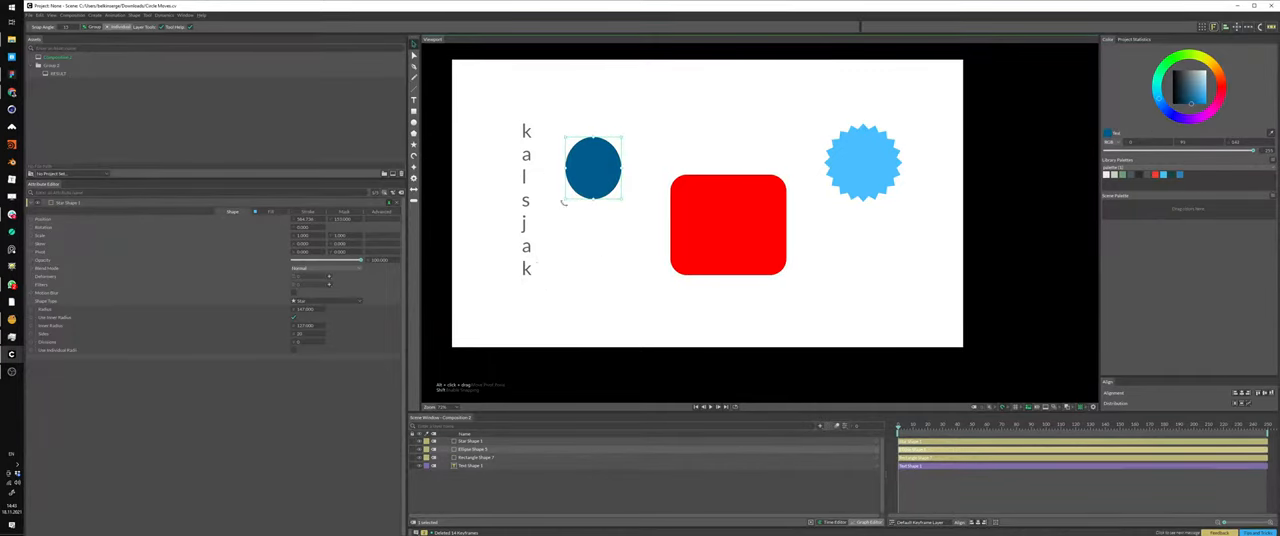
{"action": "left_click", "coordinate": [862, 162]}
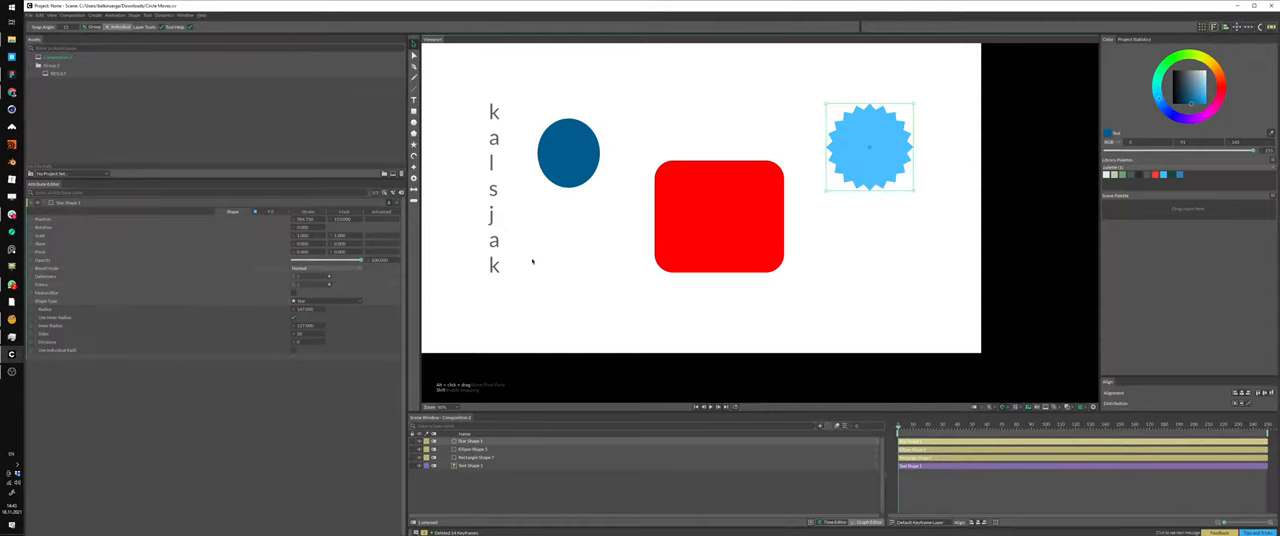
Drag the light-blue star and select a layer in the left panel
{"action": "left_click_drag", "start_coordinate": [869, 148], "coordinate": [712, 108]}
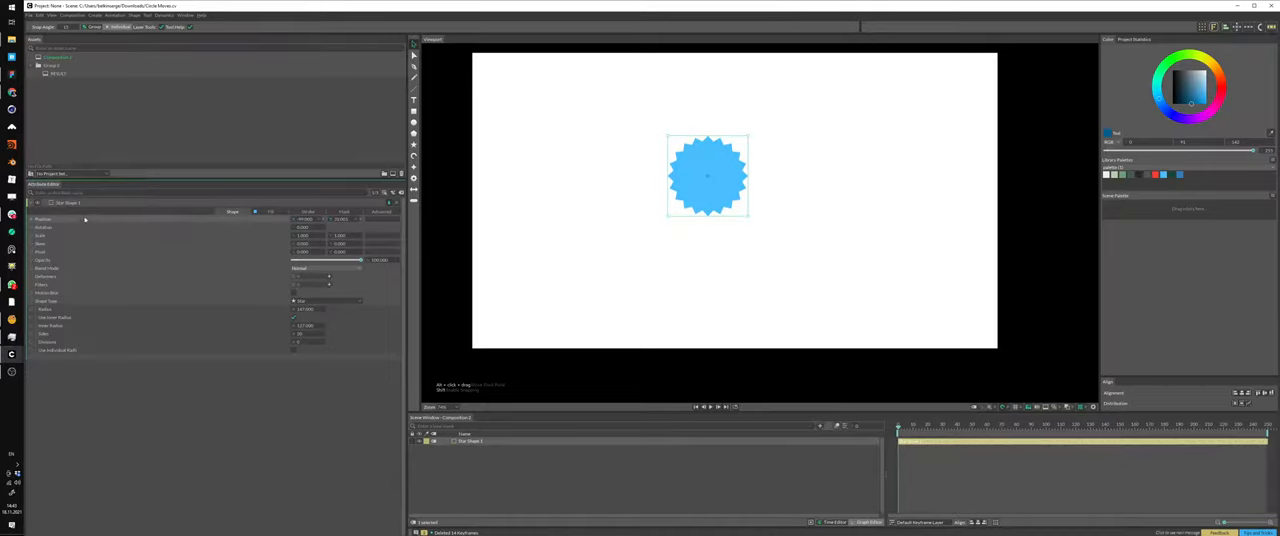
{"action": "left_click", "coordinate": [90, 221]}
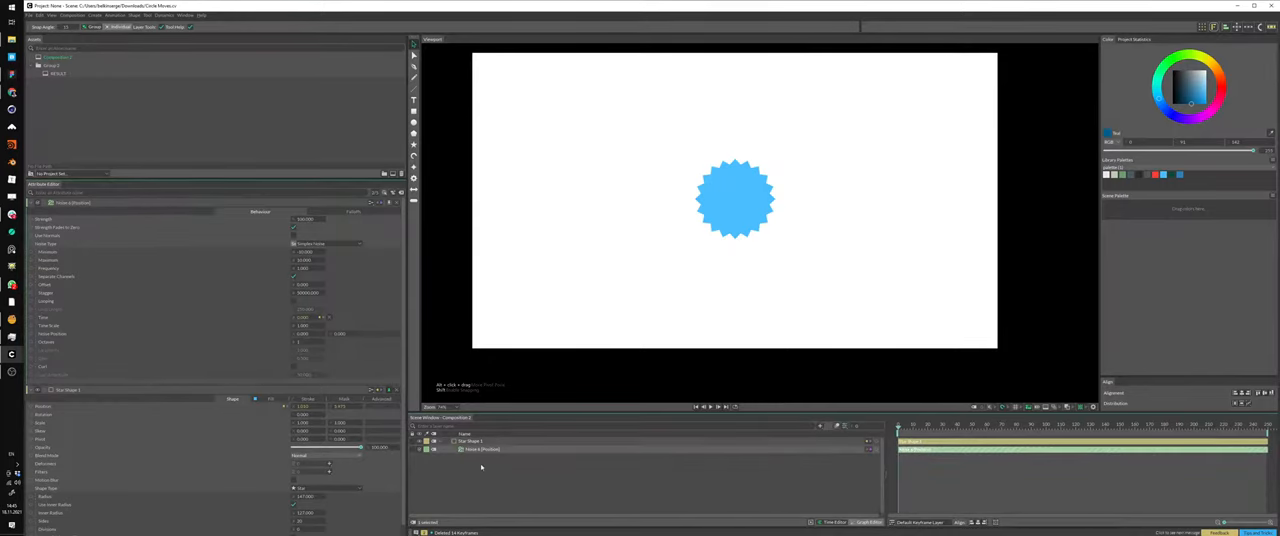
{"action": "mouse_move", "coordinate": [673, 462]}
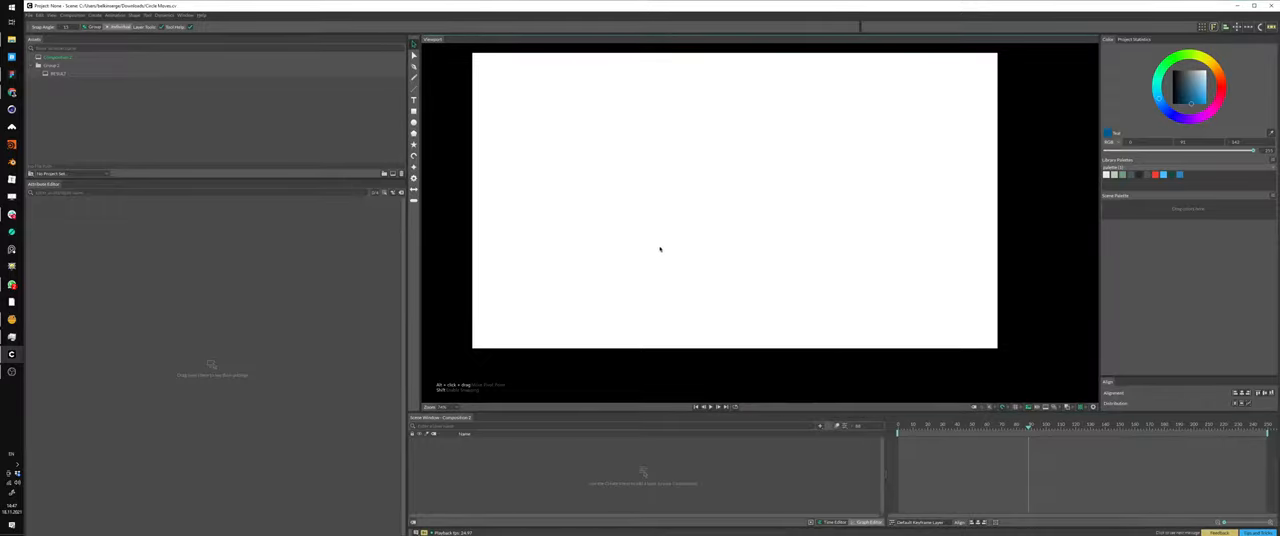
{"action": "mouse_move", "coordinate": [715, 139]}
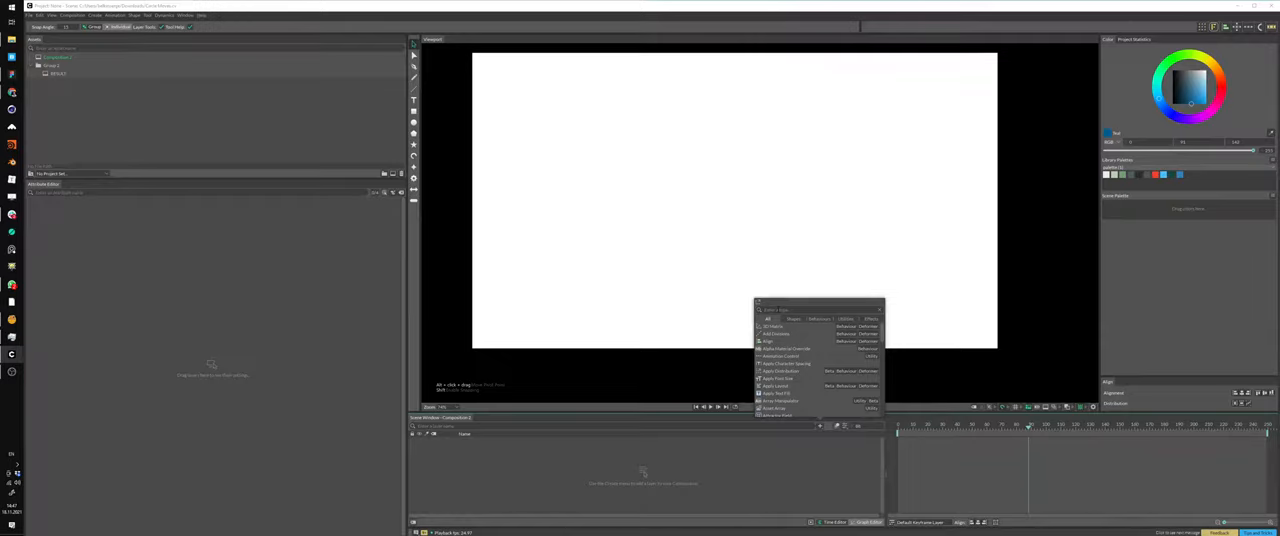
{"action": "mouse_move", "coordinate": [728, 280]}
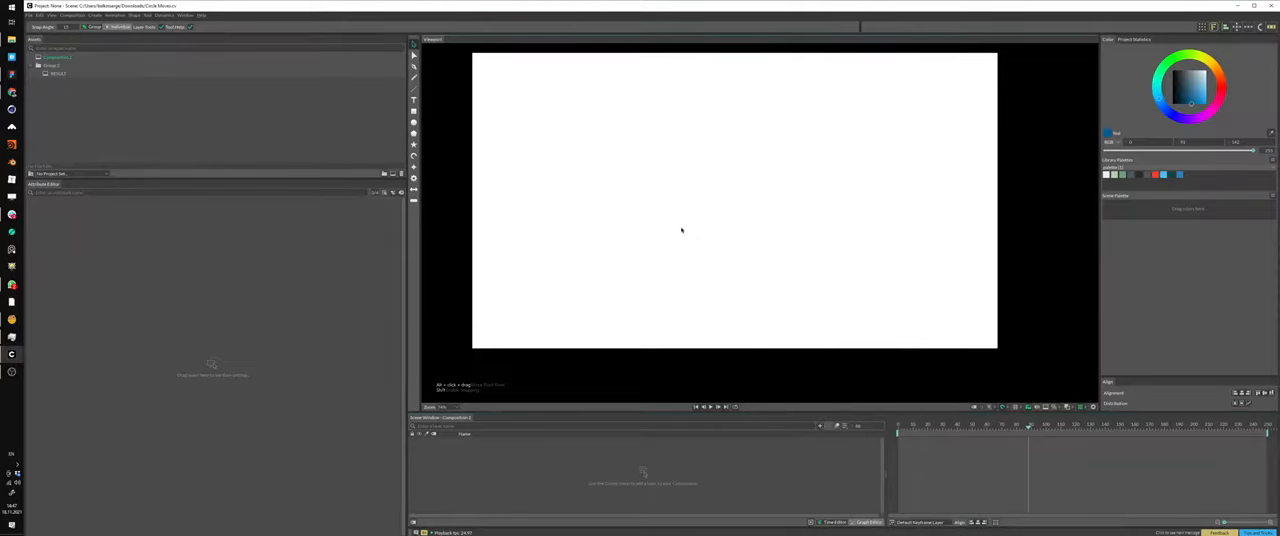
{"action": "mouse_move", "coordinate": [675, 215]}
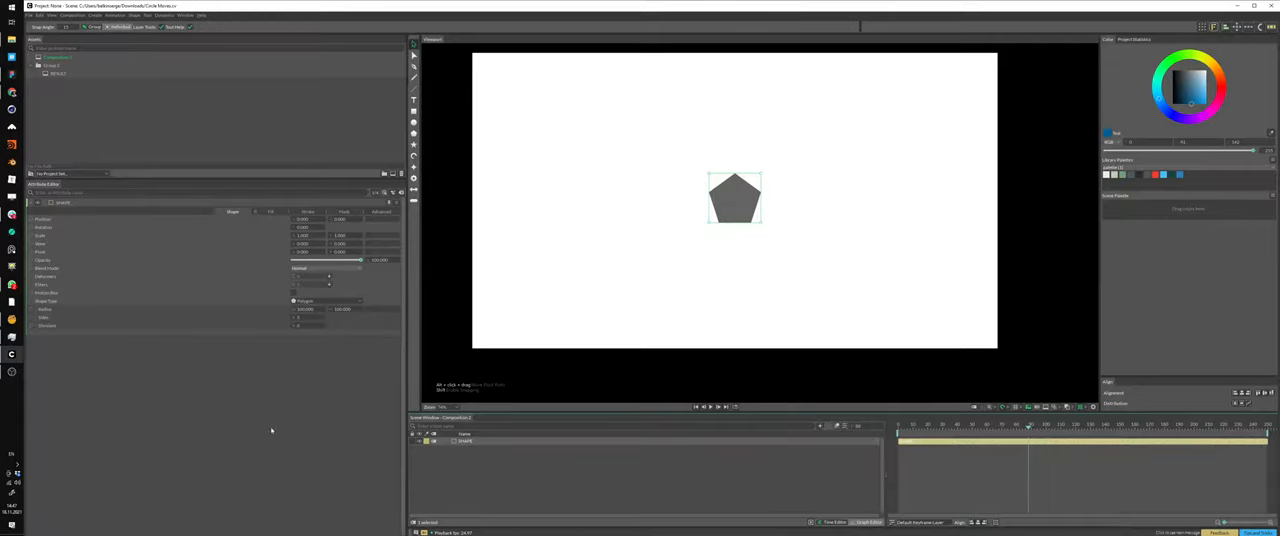
Switch the pentagon's Shape Type to Rectangle from the dropdown
{"action": "left_click", "coordinate": [320, 301]}
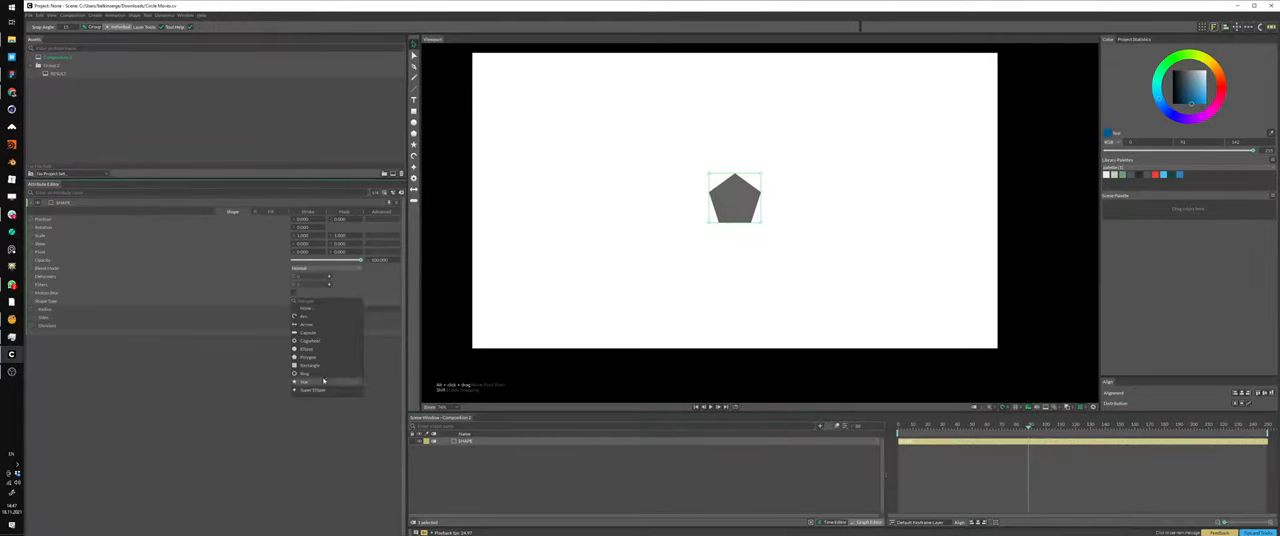
{"action": "left_click", "coordinate": [310, 365]}
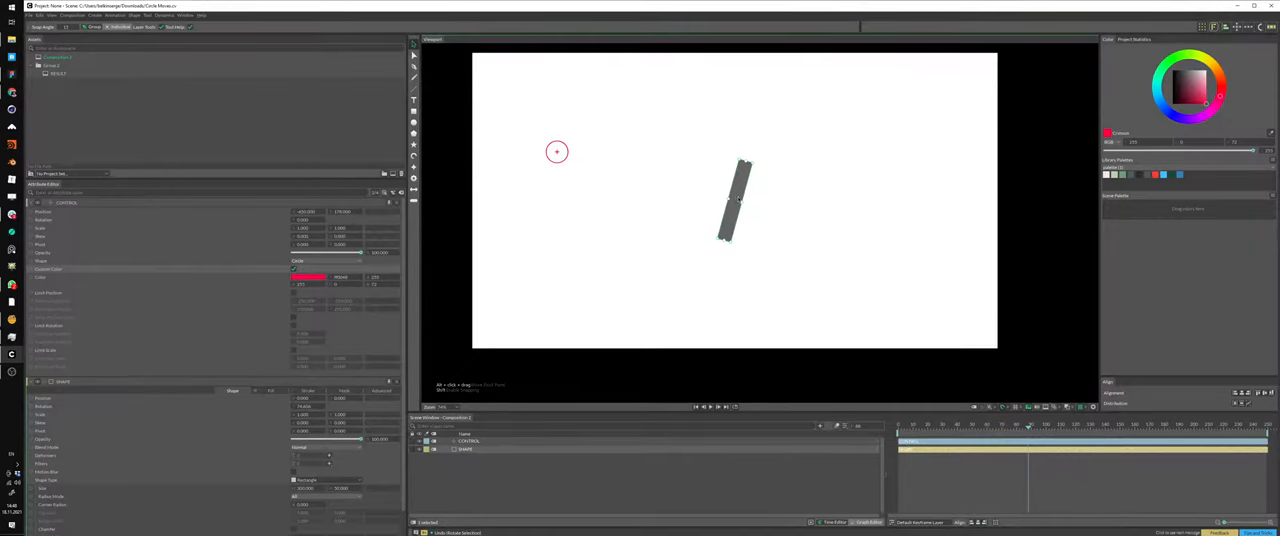
Select the red CONTROL null in the Viewport
{"action": "left_click", "coordinate": [557, 151]}
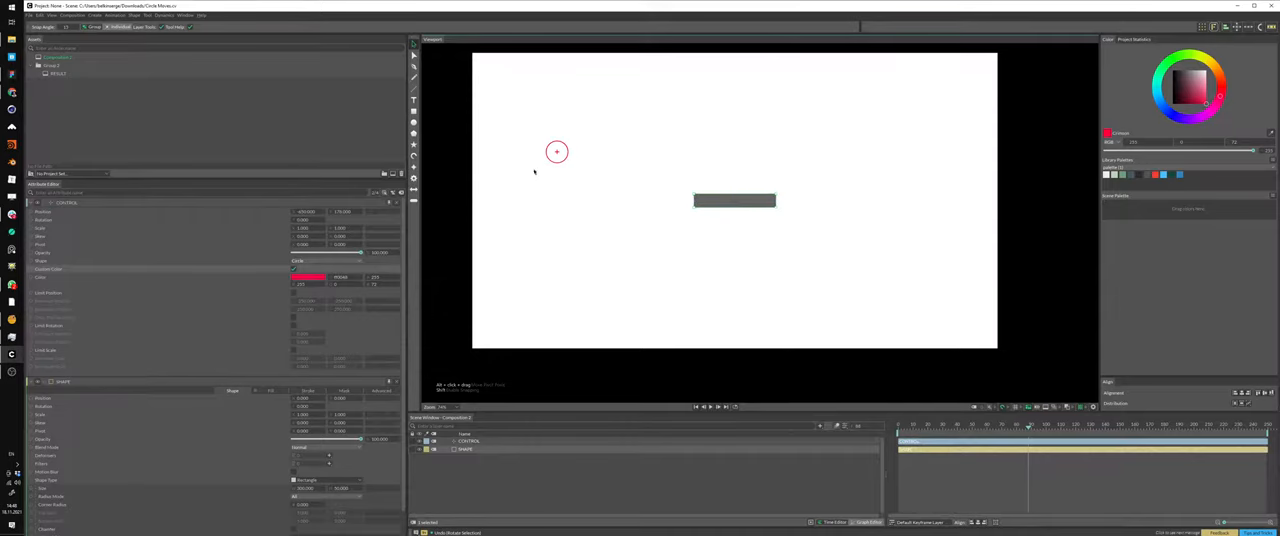
Pick the CONTROL null to give it a crimson custom colour
{"action": "left_click", "coordinate": [557, 152]}
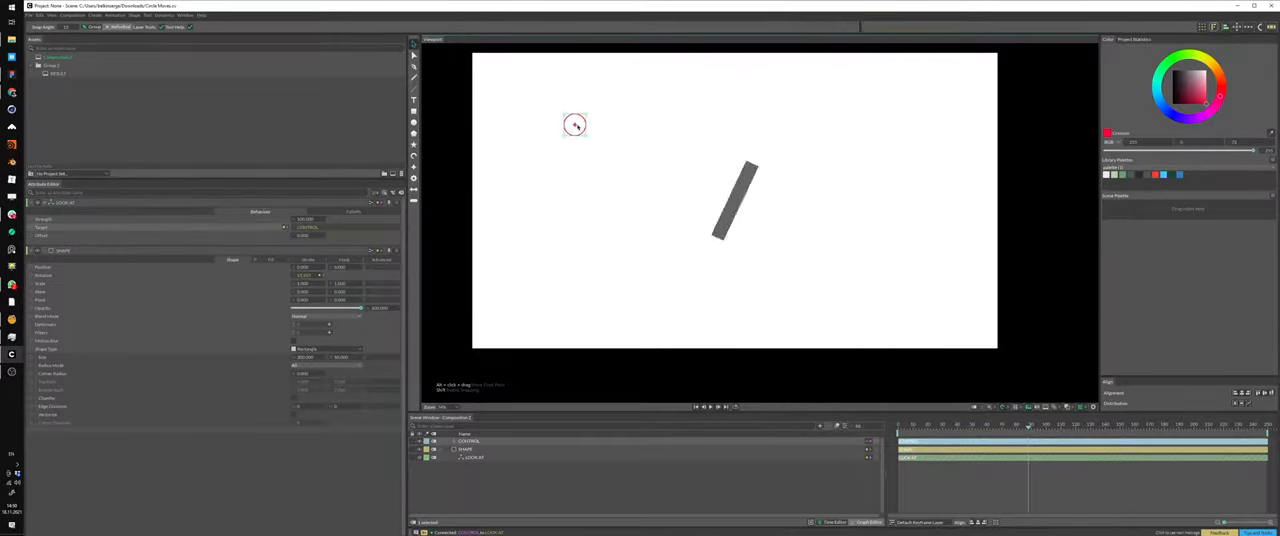
Drag the CONTROL null to check that the rectangle rotates to follow it
{"action": "left_click_drag", "start_coordinate": [574, 124], "coordinate": [527, 157]}
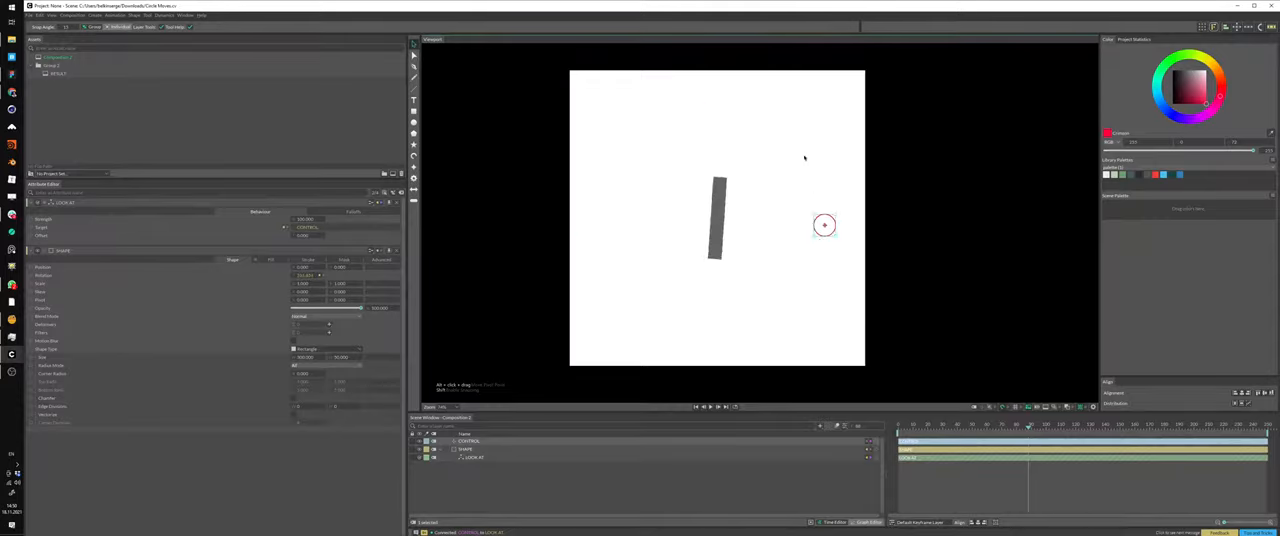
Drag the CONTROL null to three canvas positions to confirm the rectangle keeps aiming at it
{"action": "left_click_drag", "start_coordinate": [824, 224], "coordinate": [615, 177]}
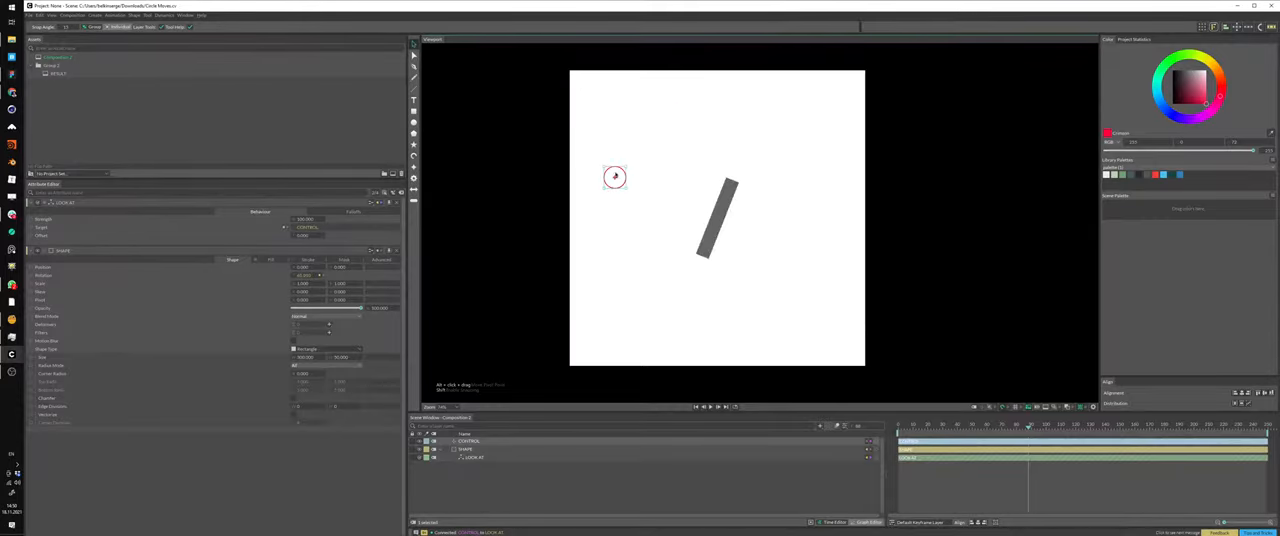
{"action": "left_click_drag", "start_coordinate": [615, 177], "coordinate": [694, 276]}
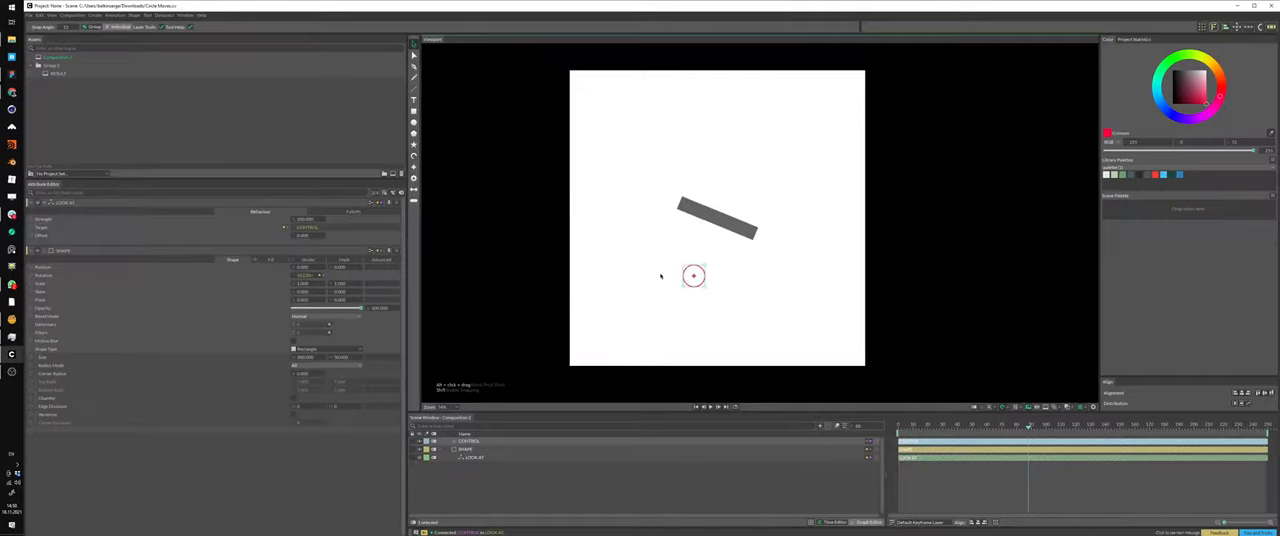
{"action": "left_click_drag", "start_coordinate": [694, 275], "coordinate": [618, 124]}
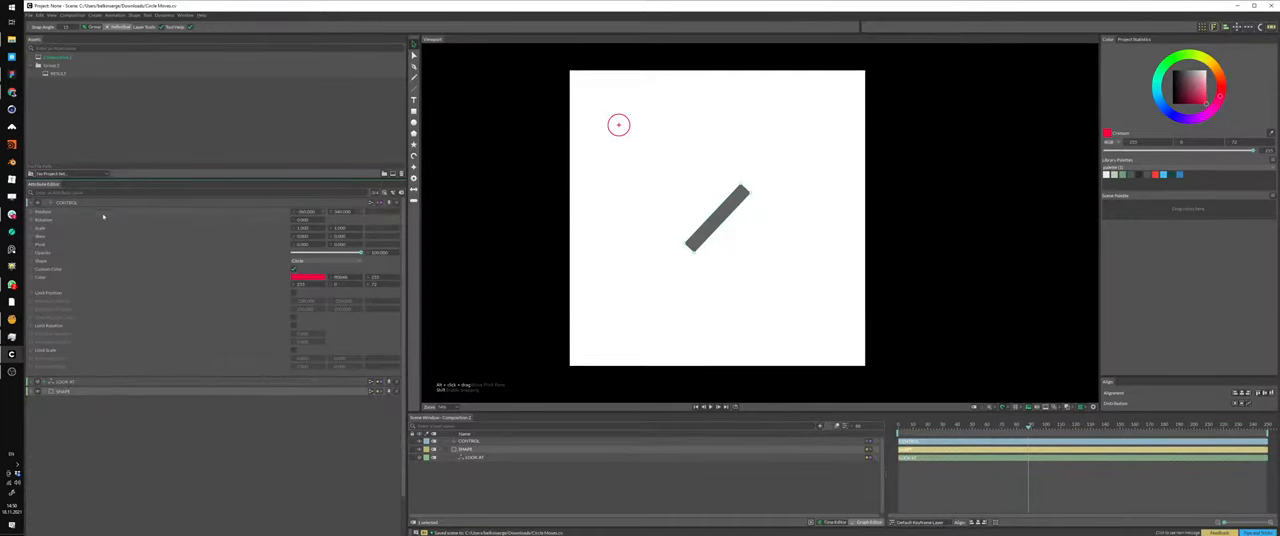
Add a looping Noise behaviour to CONTROL's Position and scrub the timeline to preview it
{"action": "right_click", "coordinate": [67, 203]}
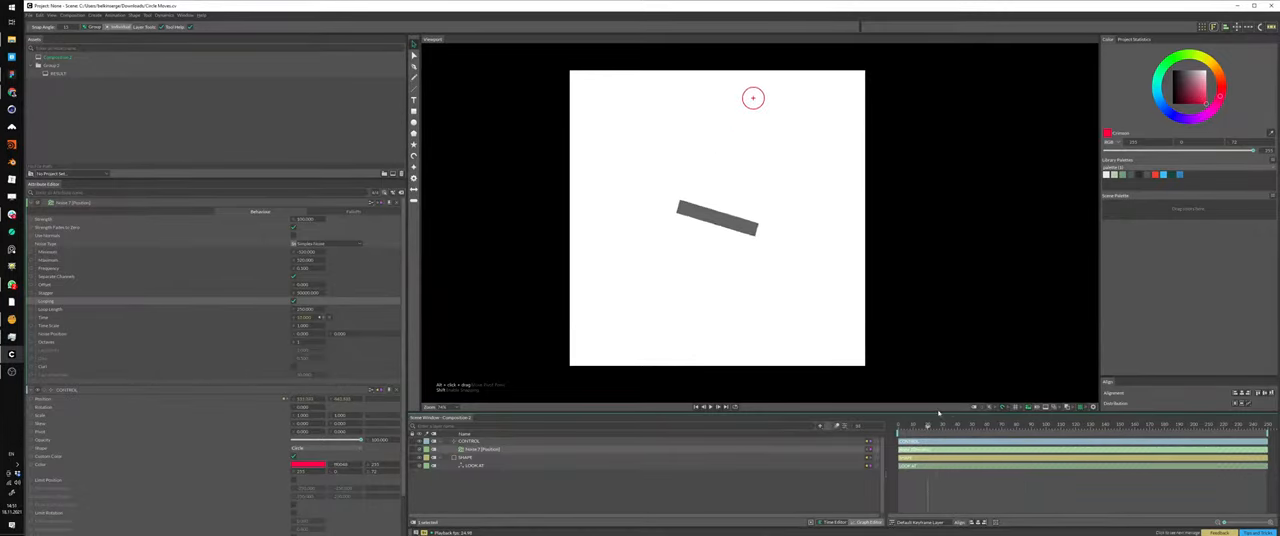
{"action": "left_click_drag", "start_coordinate": [753, 98], "coordinate": [686, 186]}
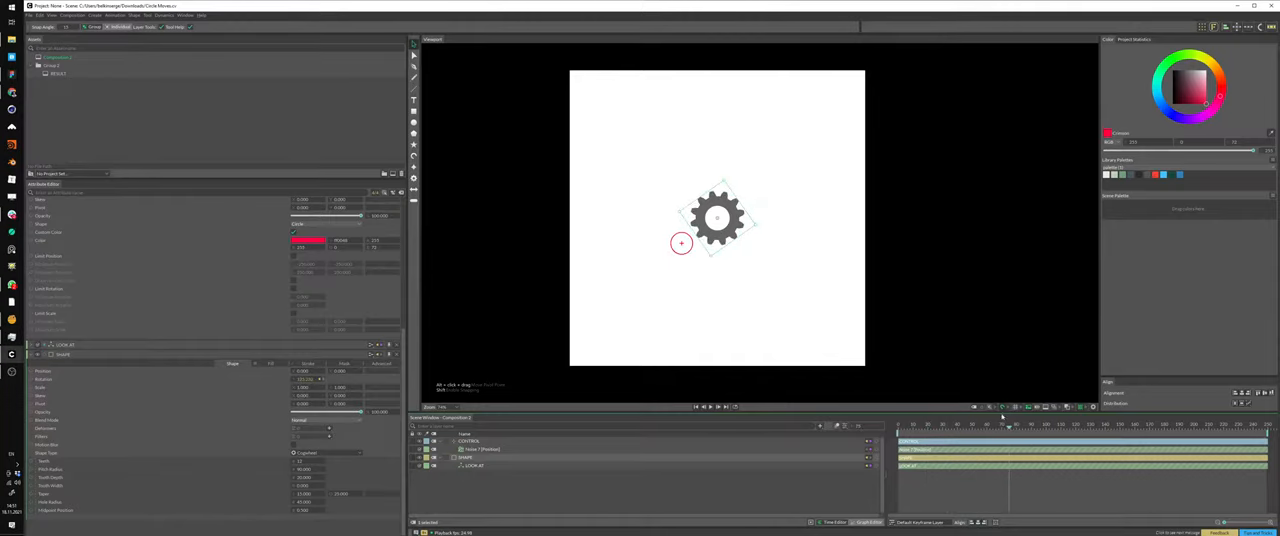
Switch SHAPE's Shape Type from Rectangle to Cogwheel
{"action": "left_click", "coordinate": [305, 453]}
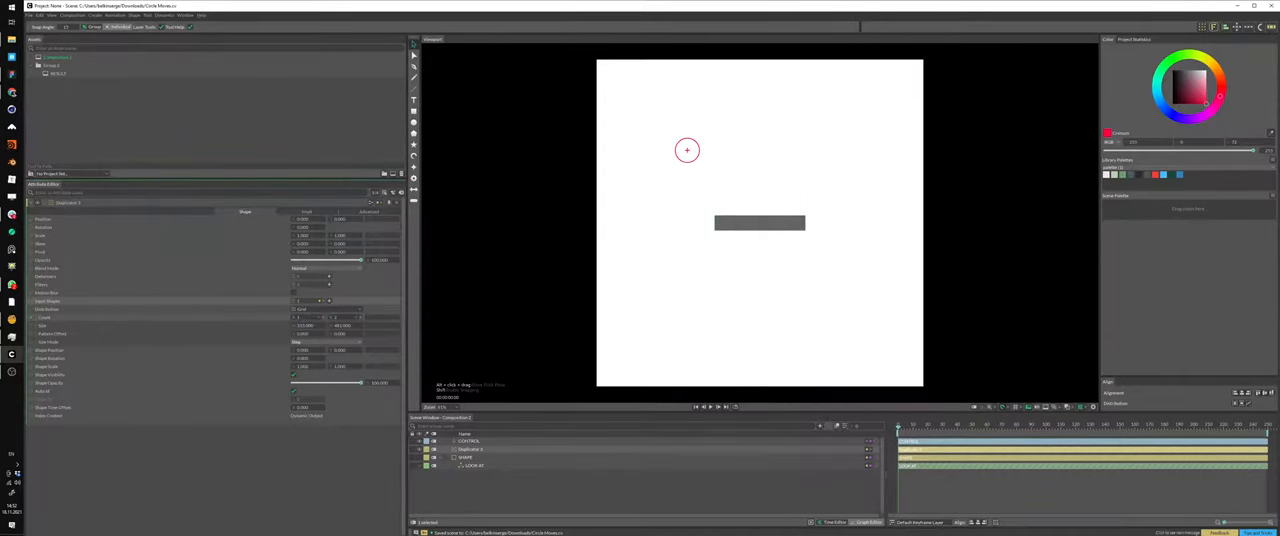
Set Duplicator 1's Distribution to Circle
{"action": "left_click", "coordinate": [328, 301]}
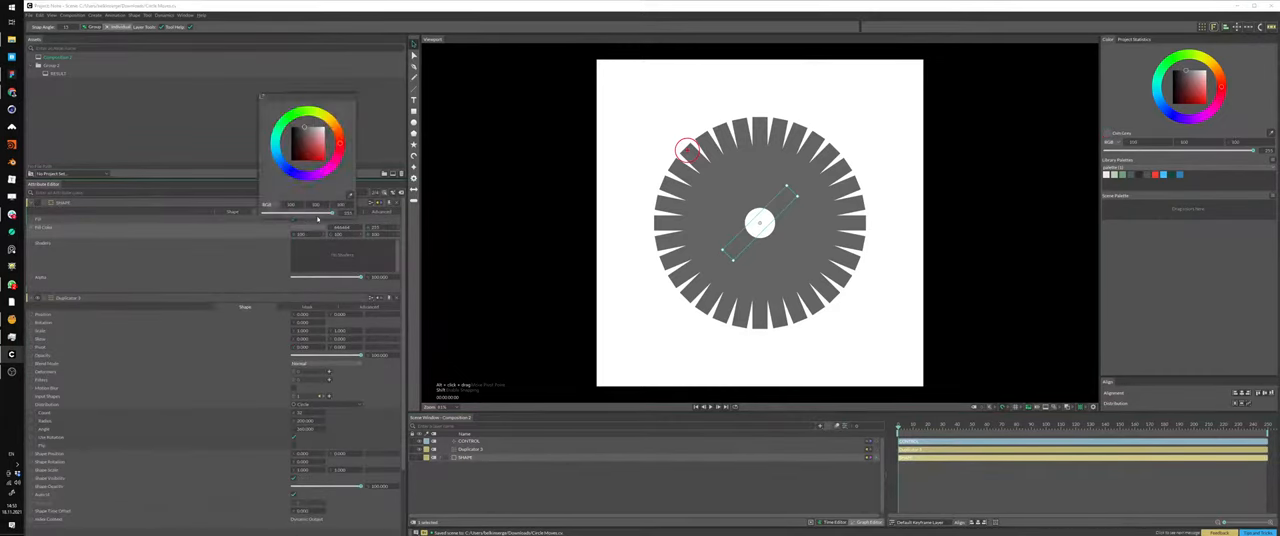
Set SHAPE's Fill Color to red using the colour wheel
{"action": "left_click", "coordinate": [325, 145]}
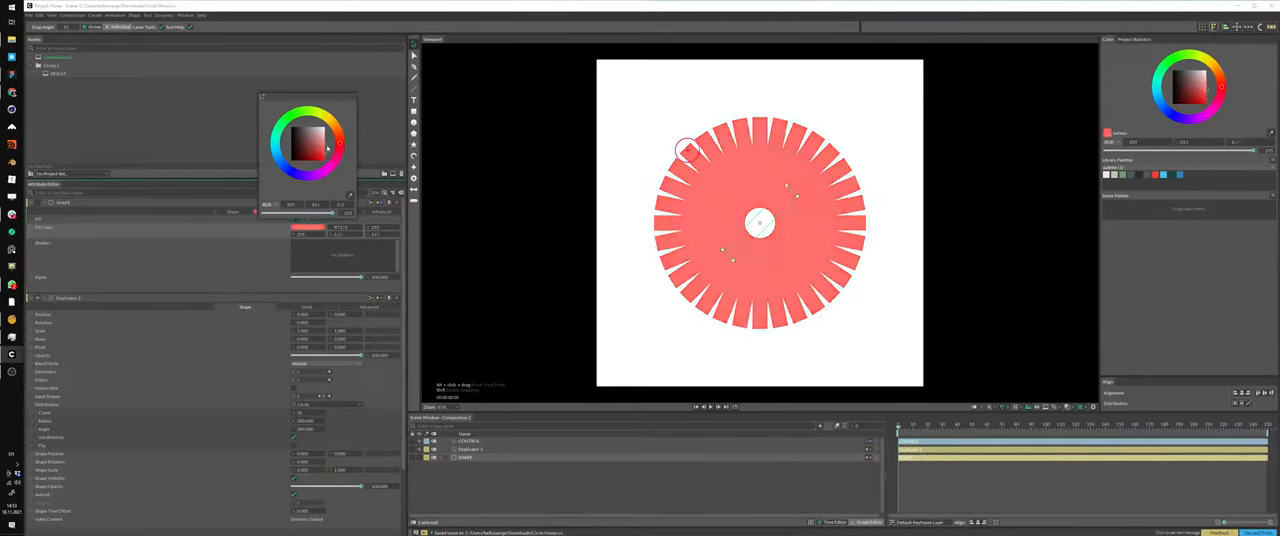
{"action": "left_click", "coordinate": [325, 147]}
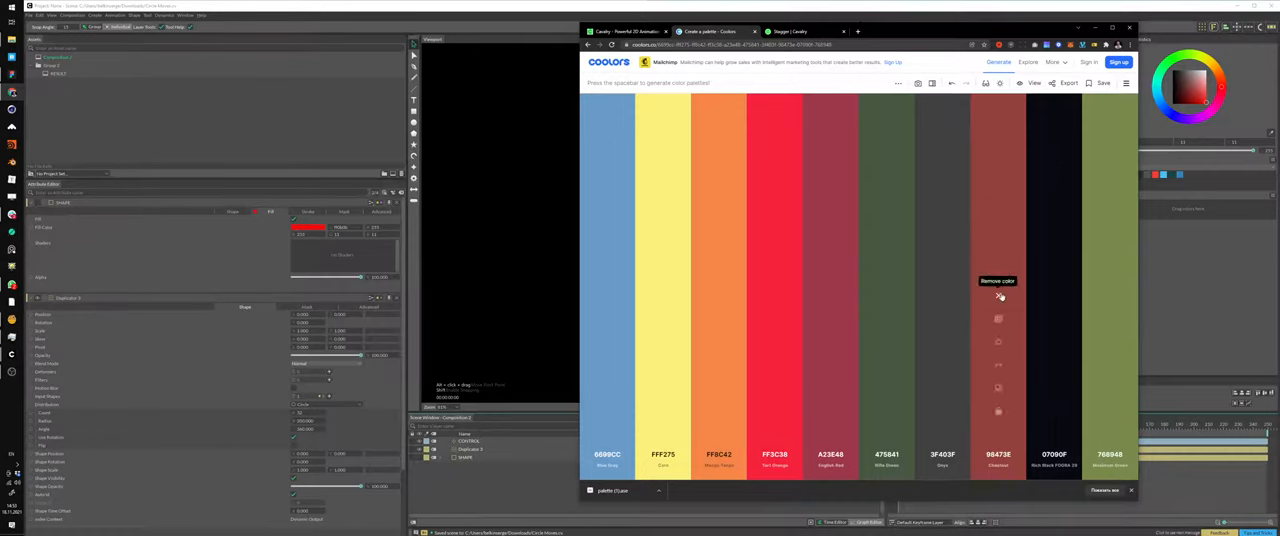
{"action": "mouse_move", "coordinate": [993, 437]}
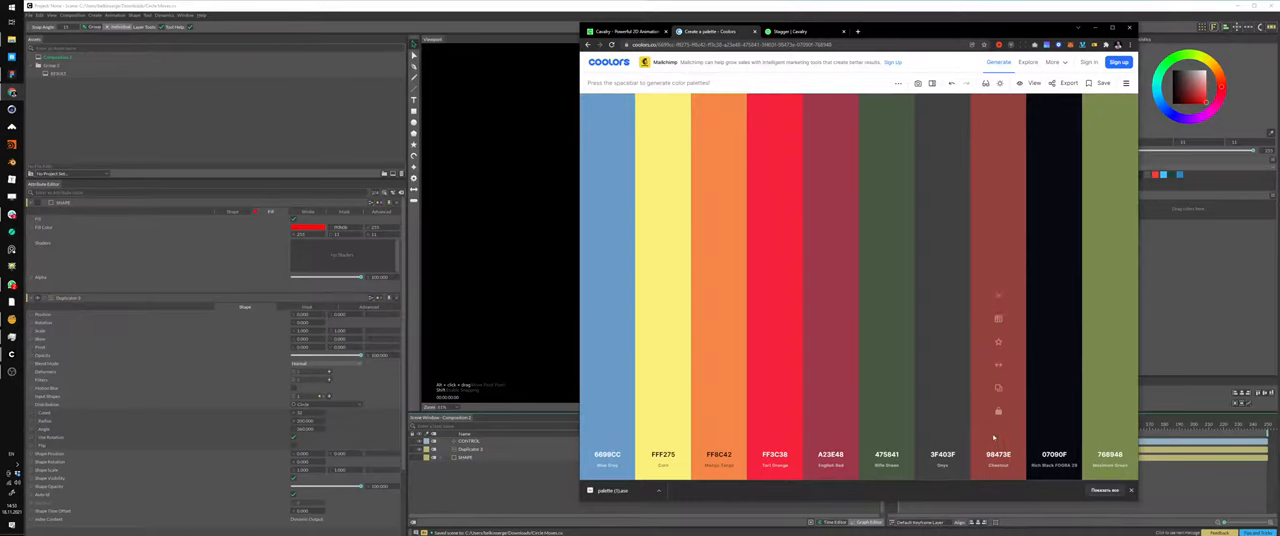
{"action": "mouse_move", "coordinate": [998, 318]}
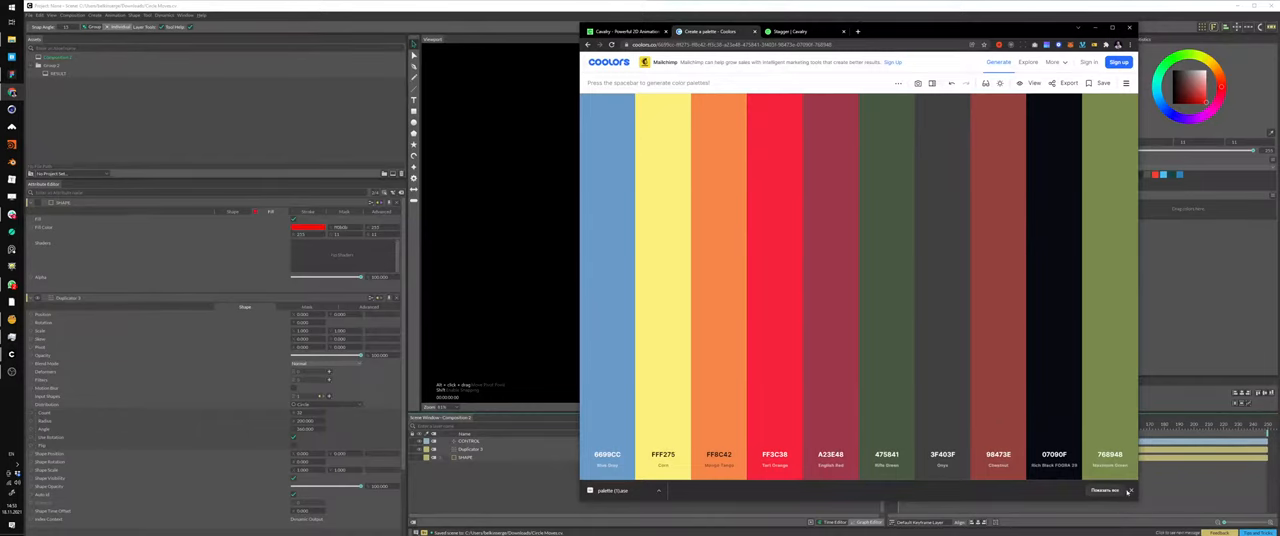
Export the Coolors palette in ASE format
{"action": "left_click", "coordinate": [1069, 83]}
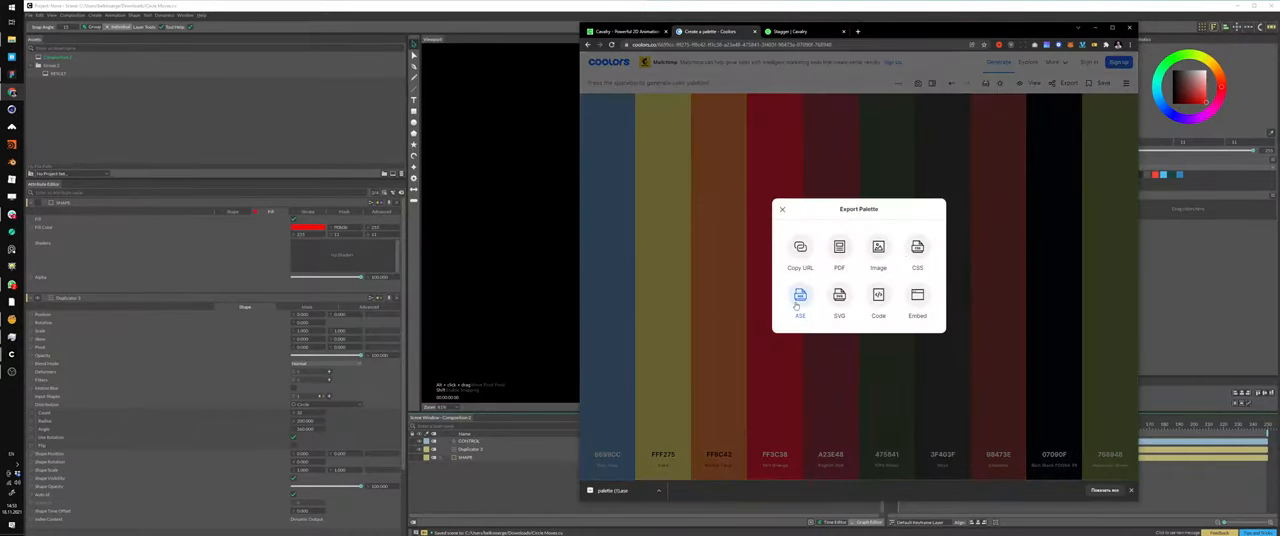
{"action": "left_click", "coordinate": [800, 300]}
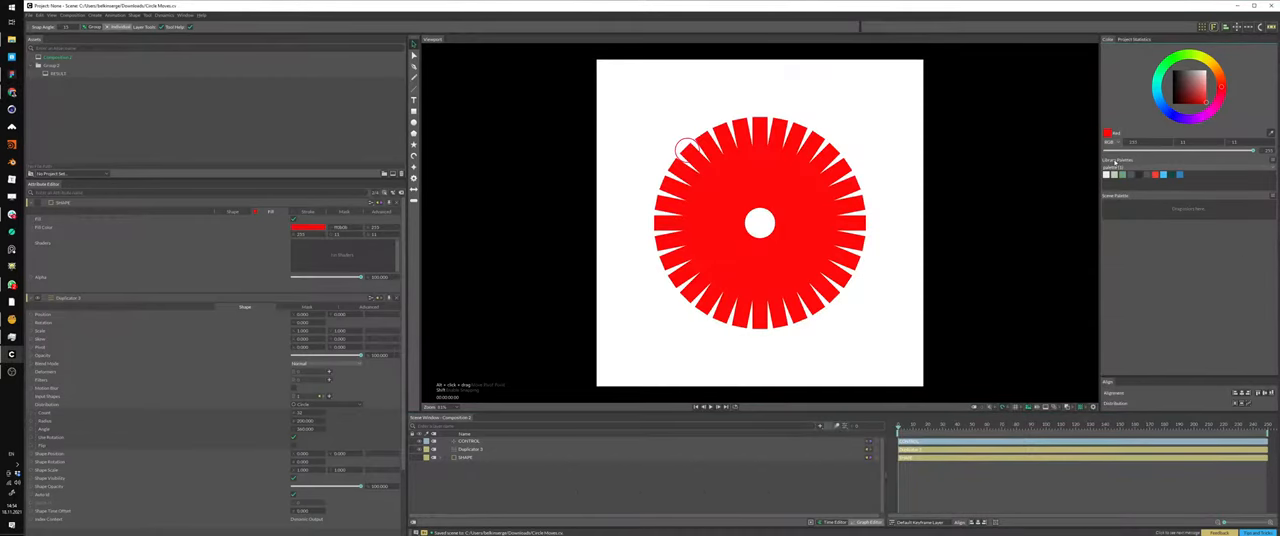
Choose Import from the Library Palettes options menu
{"action": "left_click", "coordinate": [1270, 162]}
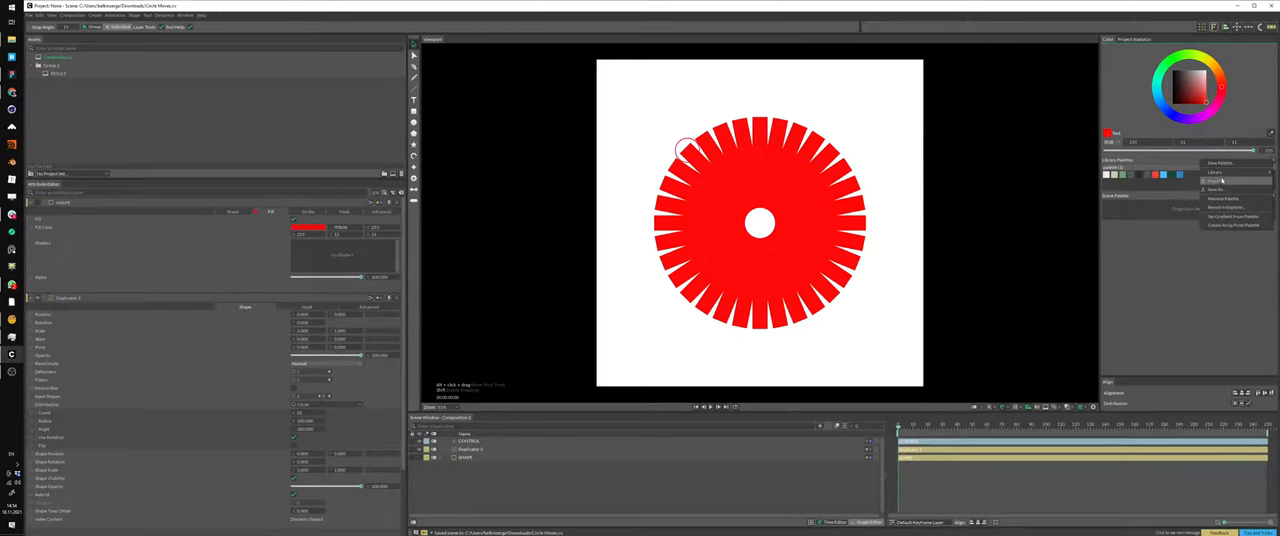
{"action": "left_click", "coordinate": [1223, 199]}
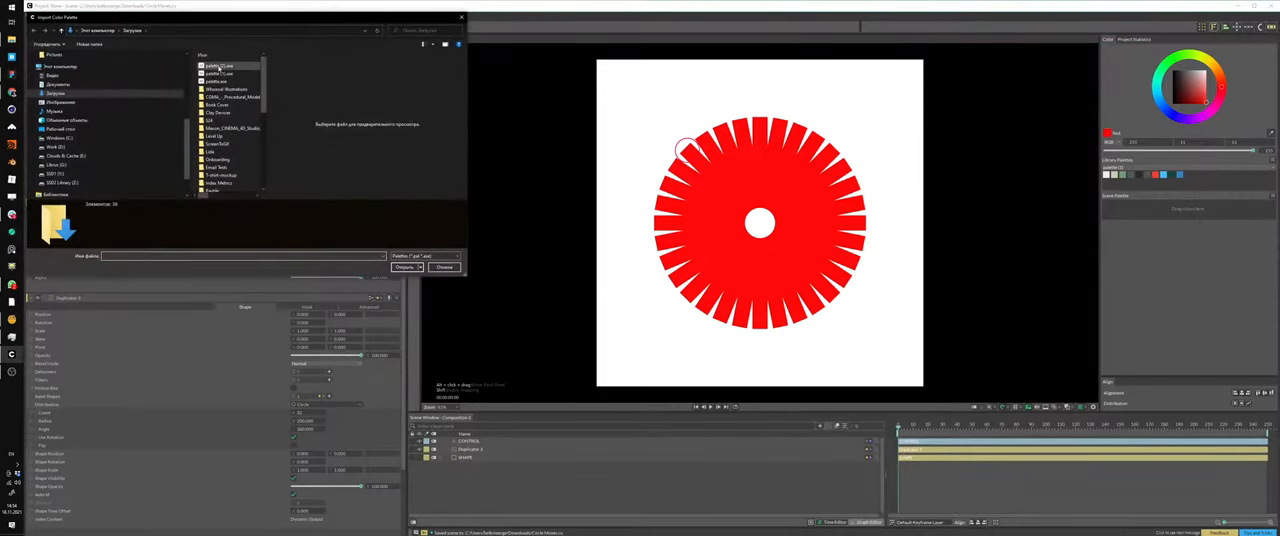
Import the downloaded ASE palette file from the Downloads folder
{"action": "left_click", "coordinate": [406, 267]}
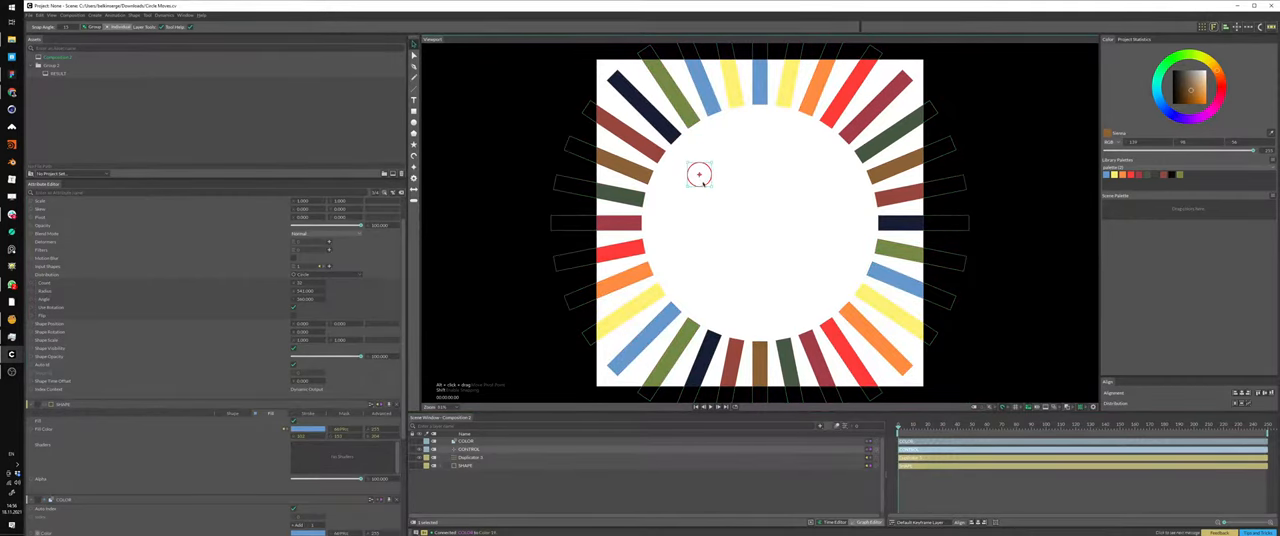
Move the CONTROL null inside the ring and aside to test the bars' Look At
{"action": "left_click_drag", "start_coordinate": [700, 175], "coordinate": [736, 162]}
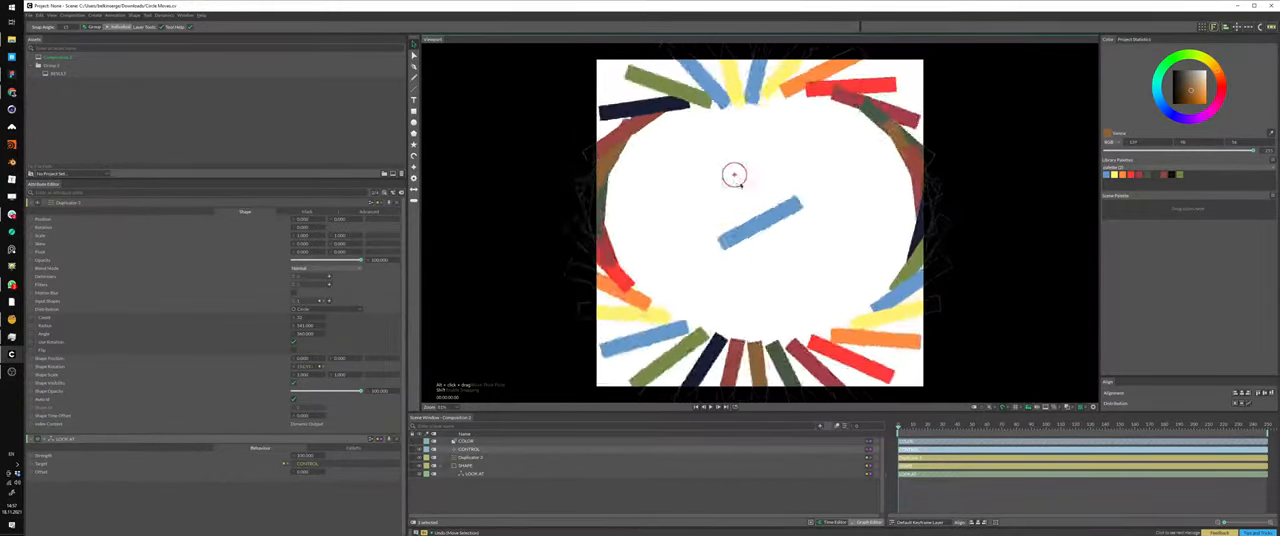
{"action": "left_click_drag", "start_coordinate": [735, 175], "coordinate": [667, 278]}
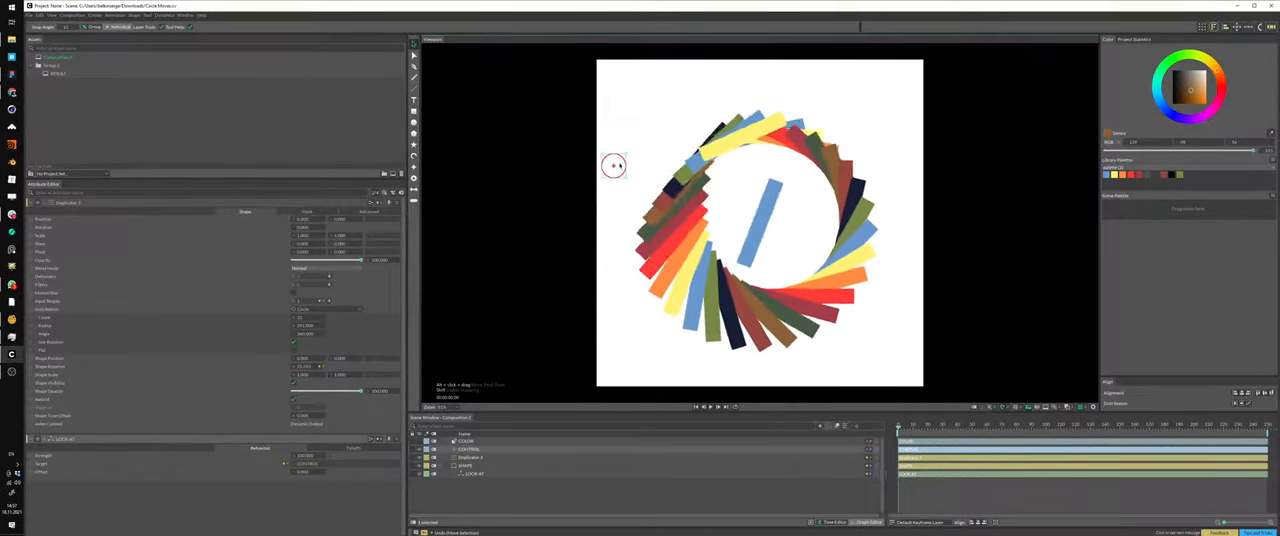
Drag CONTROL to the top-left, bottom, top-right and bottom-right, then back to top-left
{"action": "left_click_drag", "start_coordinate": [614, 166], "coordinate": [905, 273]}
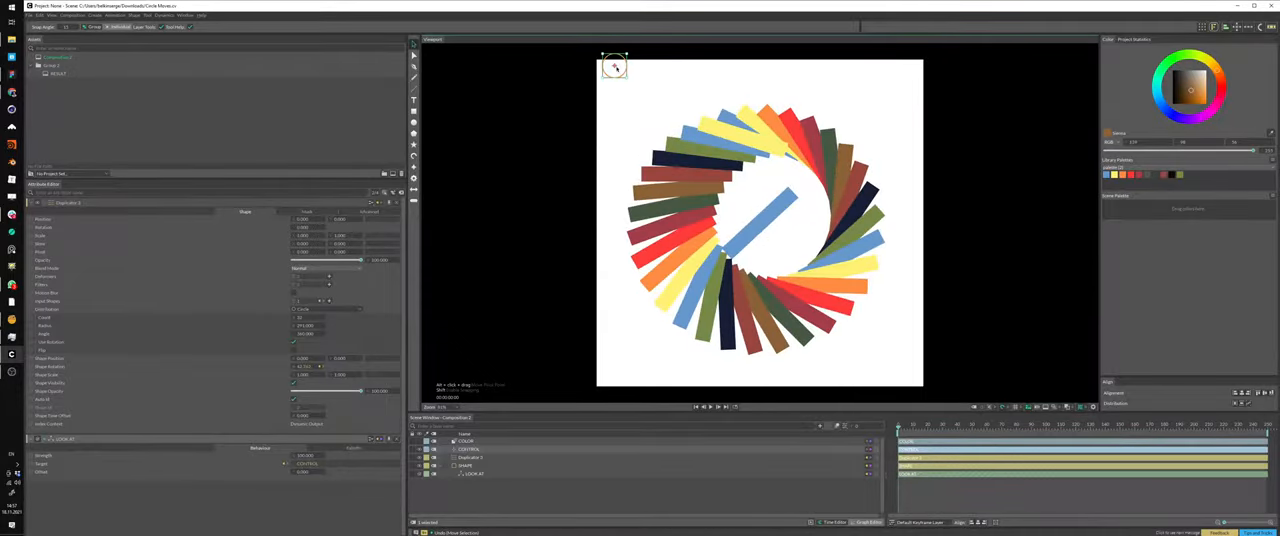
{"action": "left_click_drag", "start_coordinate": [615, 67], "coordinate": [760, 380]}
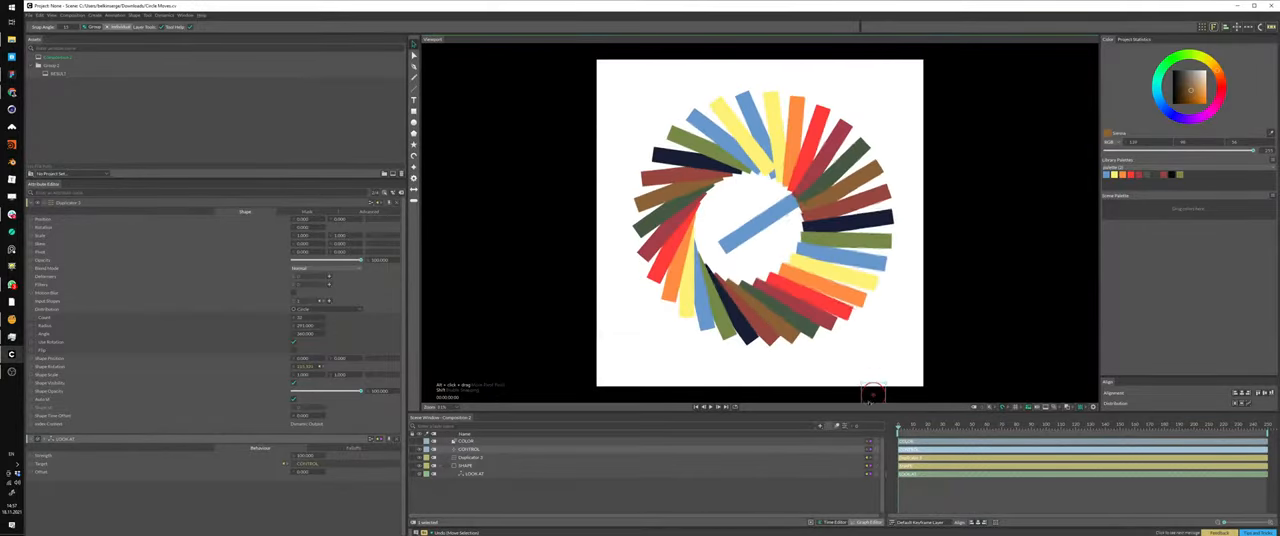
{"action": "left_click_drag", "start_coordinate": [872, 390], "coordinate": [918, 82]}
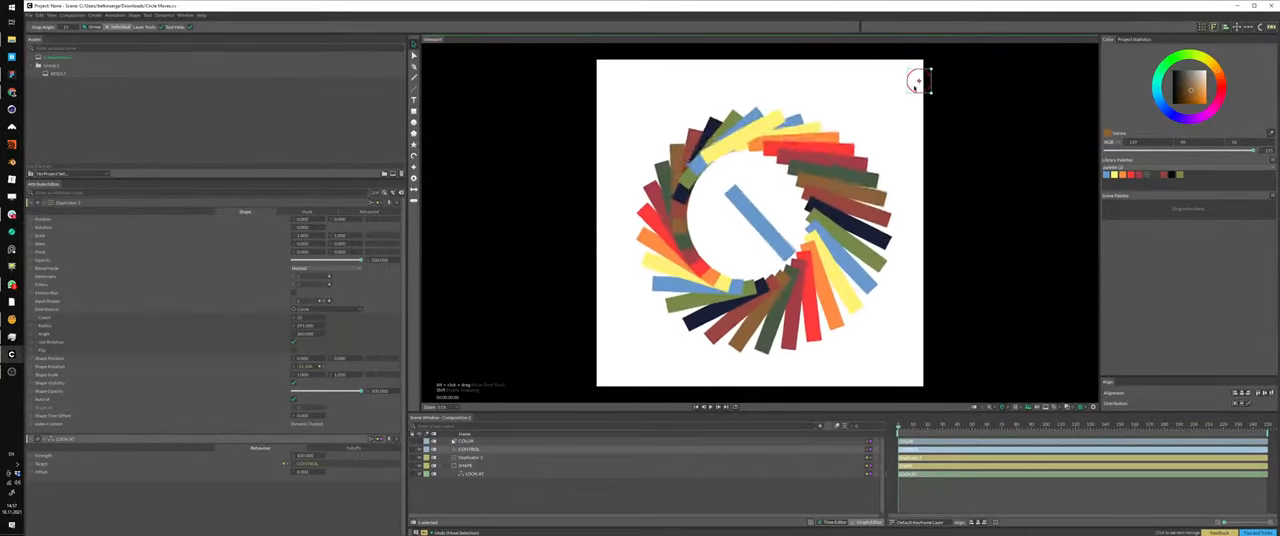
{"action": "left_click_drag", "start_coordinate": [920, 82], "coordinate": [595, 125]}
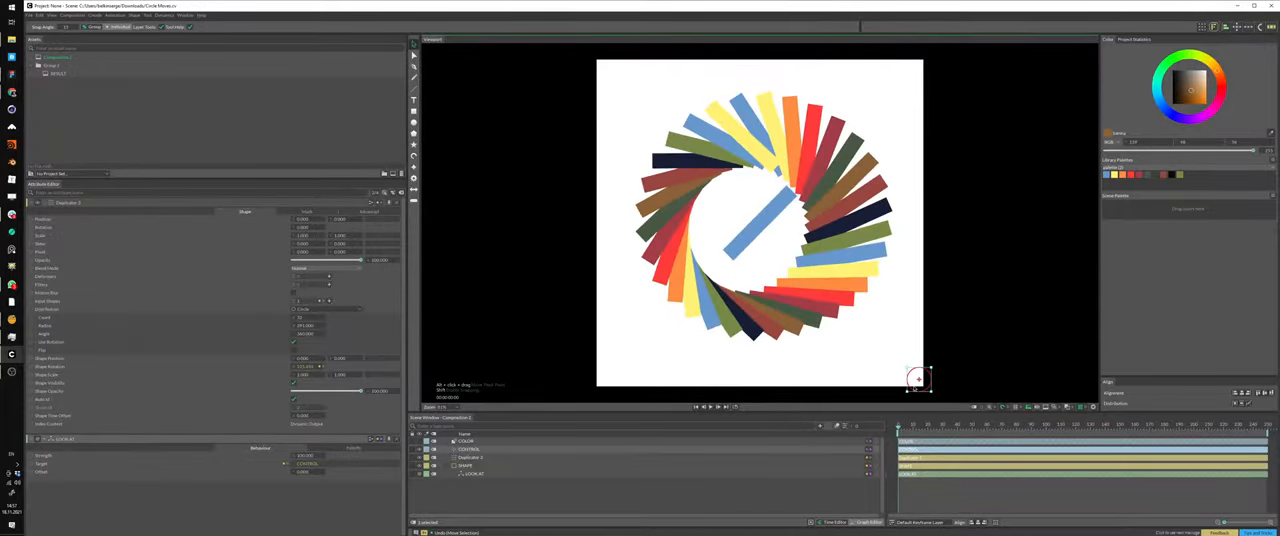
{"action": "left_click_drag", "start_coordinate": [918, 378], "coordinate": [619, 110]}
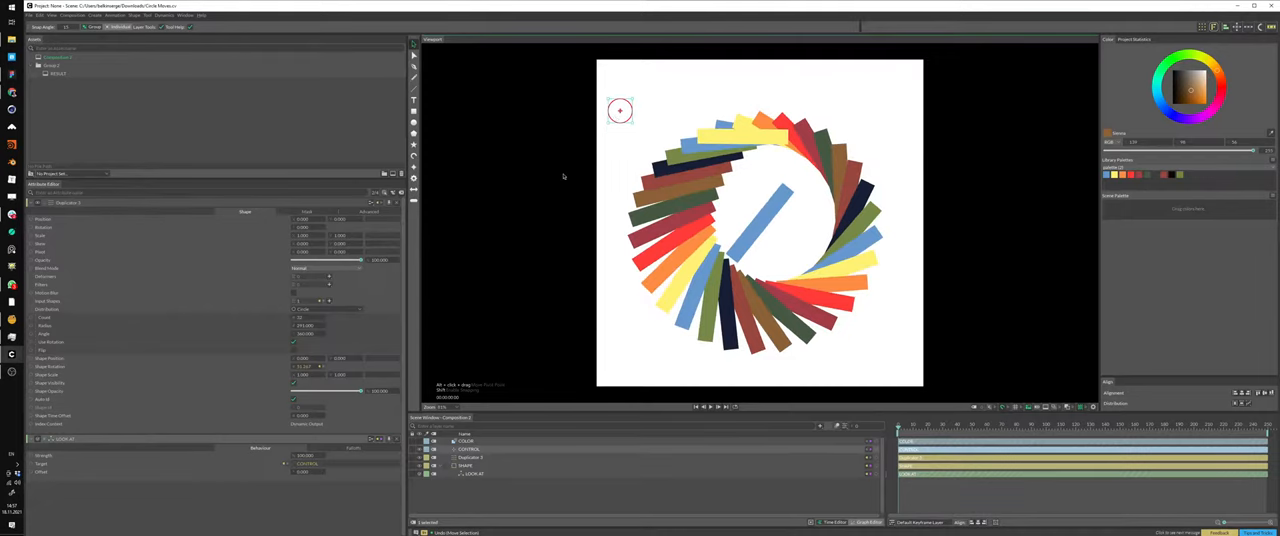
{"action": "mouse_move", "coordinate": [465, 496]}
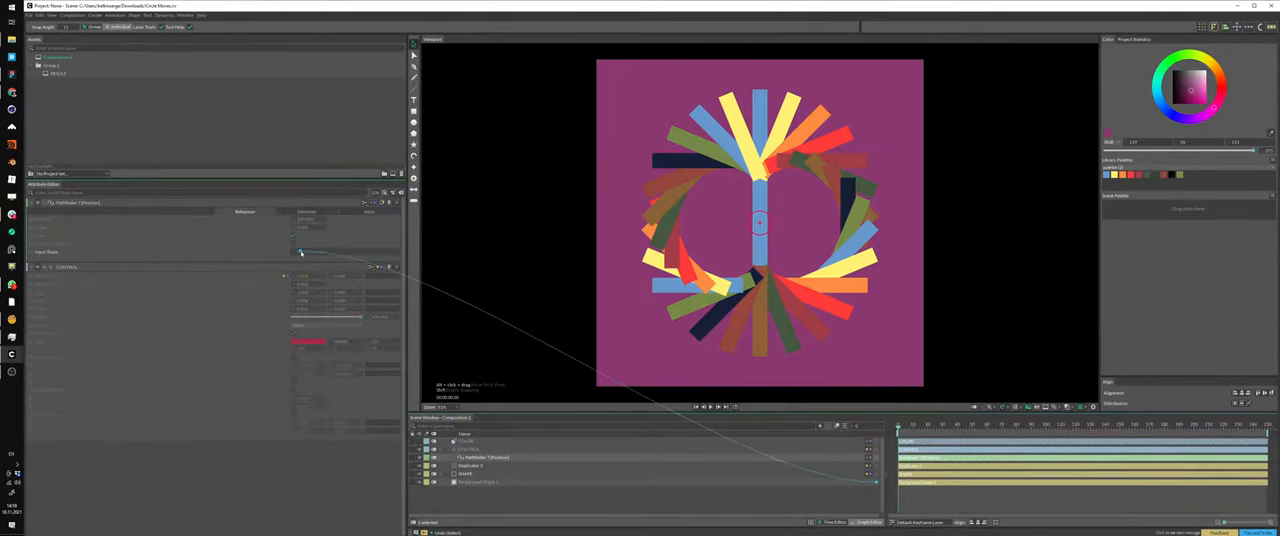
Connect Background Shape 1 as the Pathfinder path for the CONTROL null's position
{"action": "left_click_drag", "start_coordinate": [758, 223], "coordinate": [596, 388]}
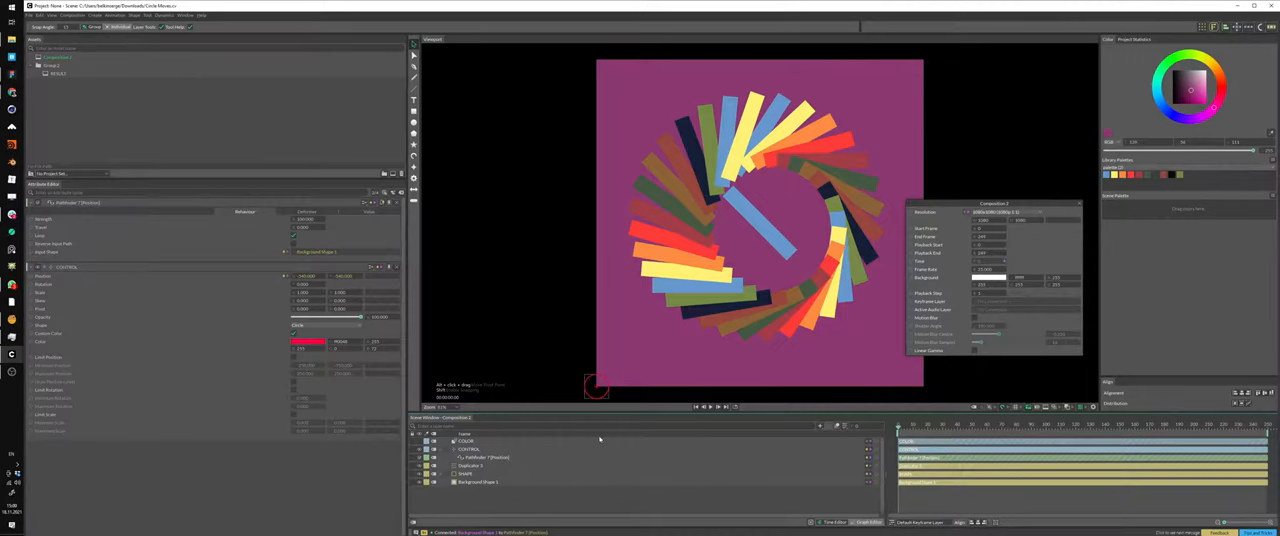
{"action": "mouse_move", "coordinate": [955, 390]}
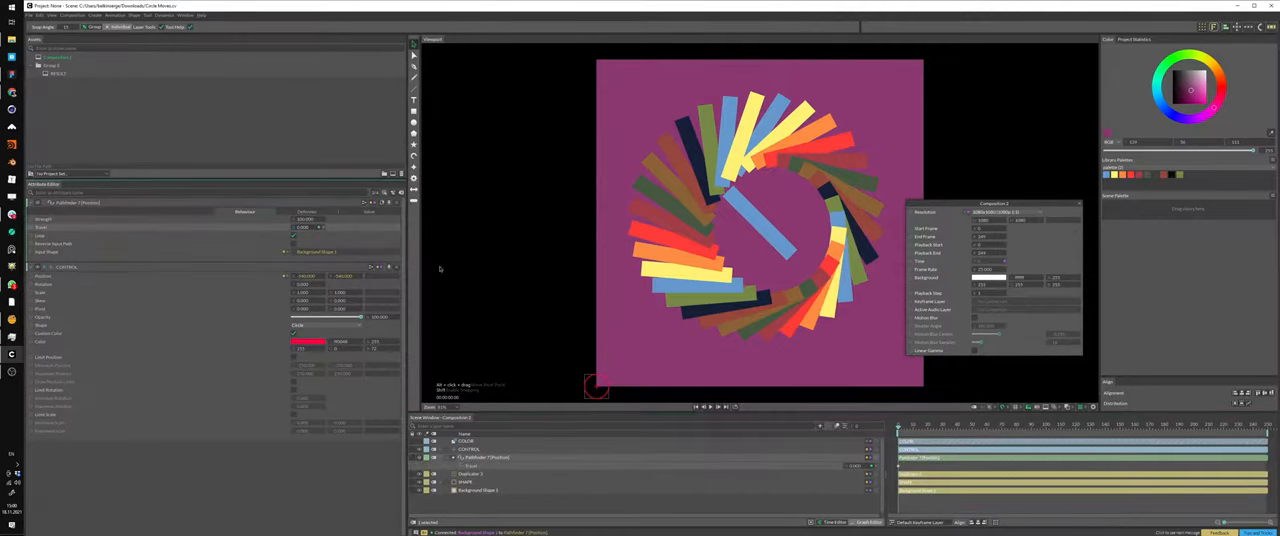
{"action": "mouse_move", "coordinate": [798, 466]}
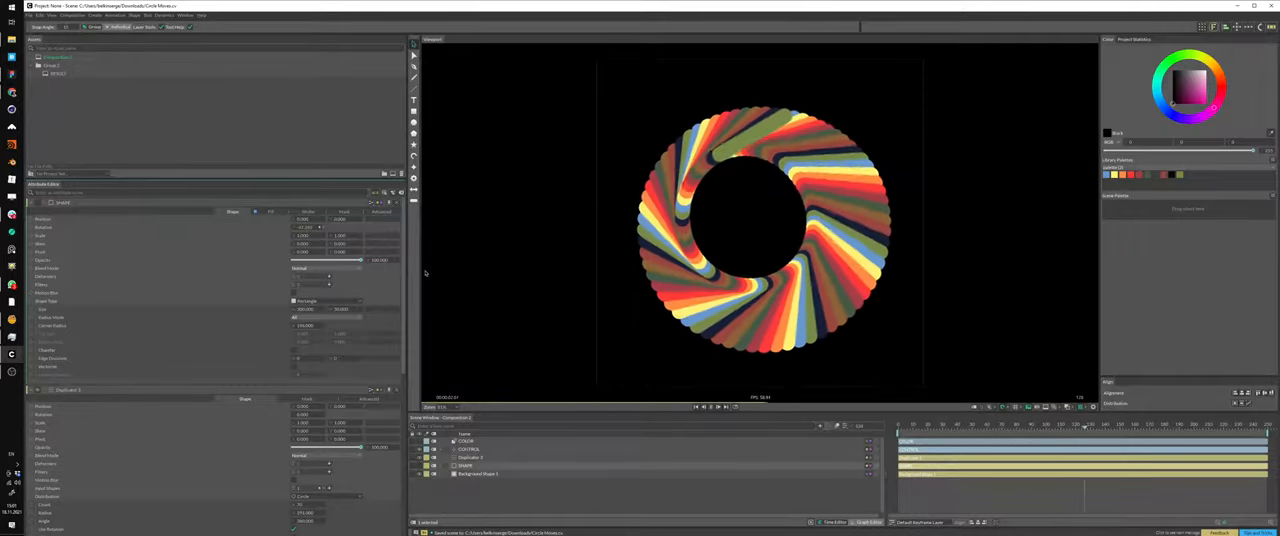
Set the duplicated shapes' Shape Type to Arrow
{"action": "left_click", "coordinate": [303, 300]}
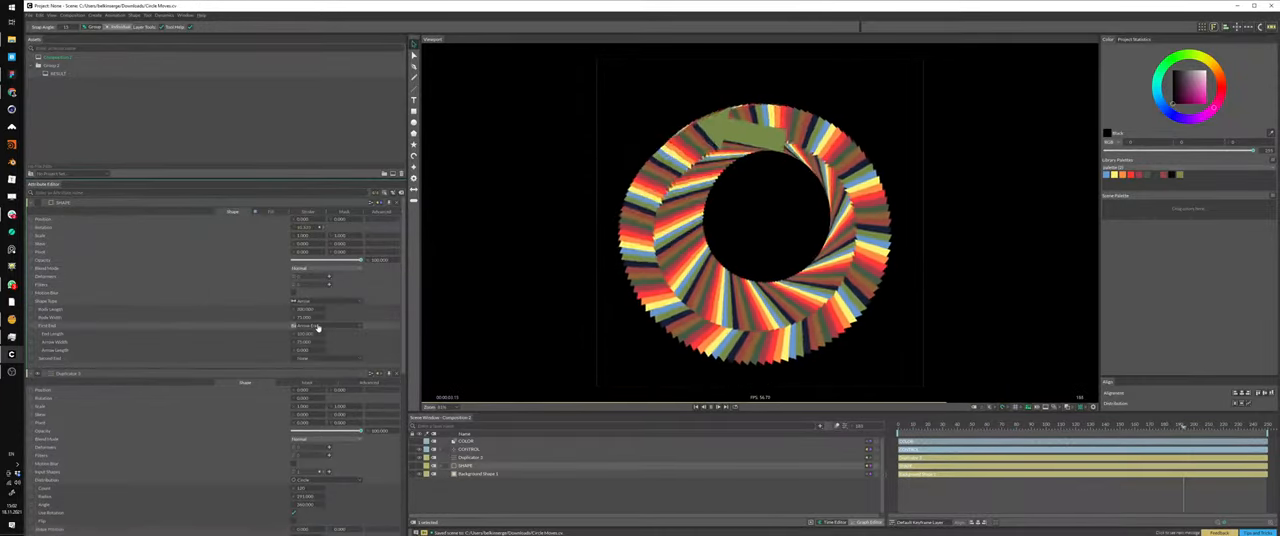
{"action": "left_click", "coordinate": [328, 301]}
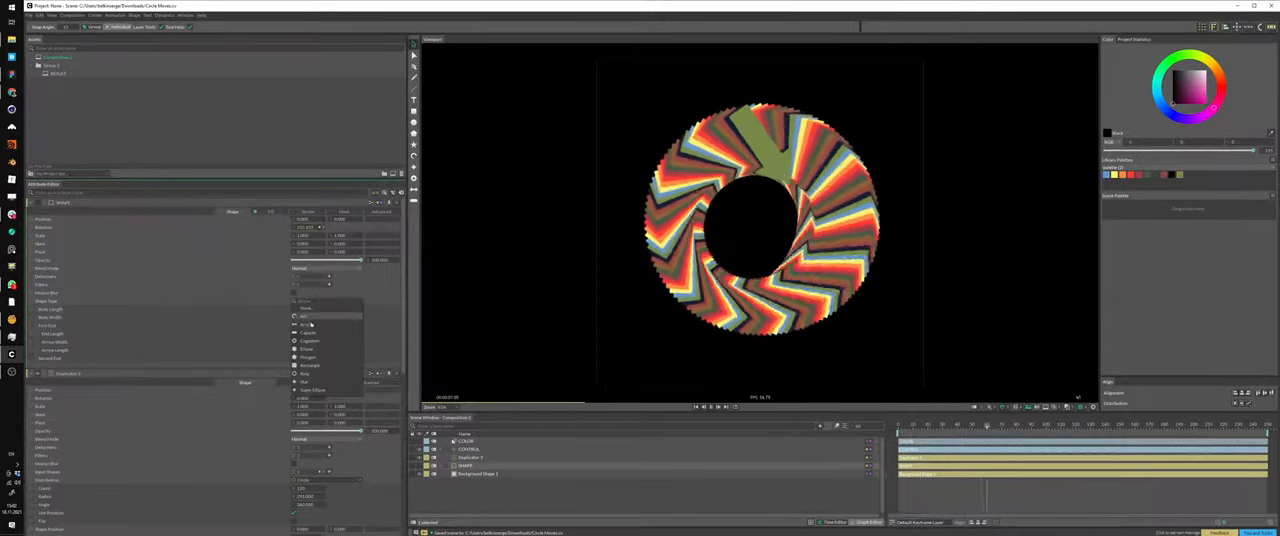